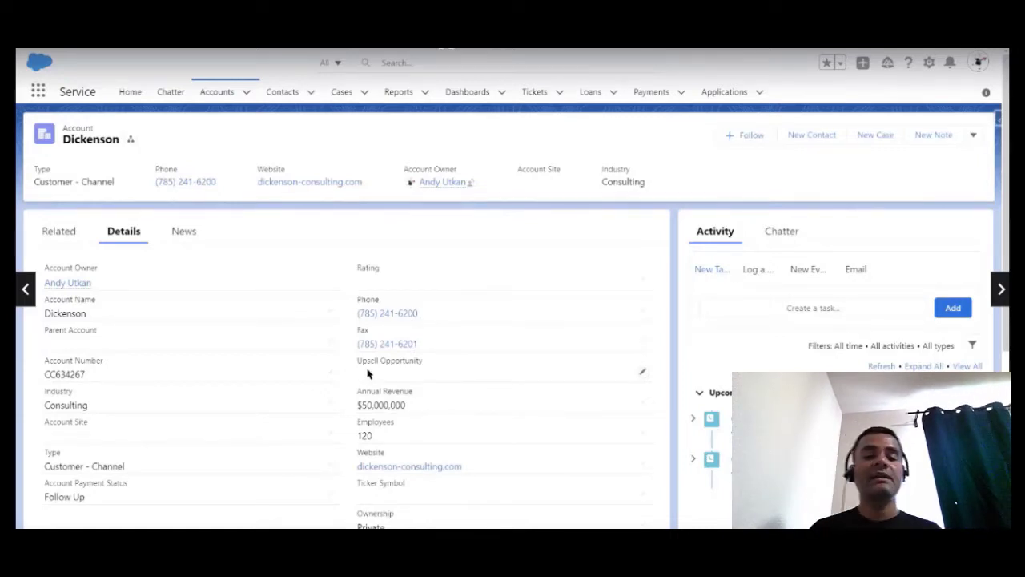
pyautogui.moveTo(557, 372)
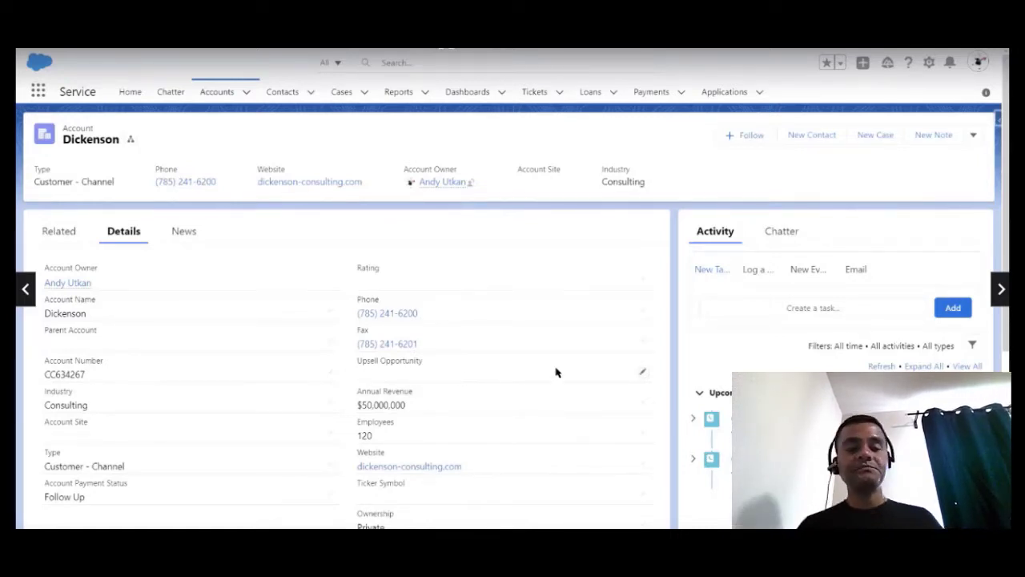
# Create a case on the Dickenson account with Subject and Description 'Test' and save it
pyautogui.click(875, 134)
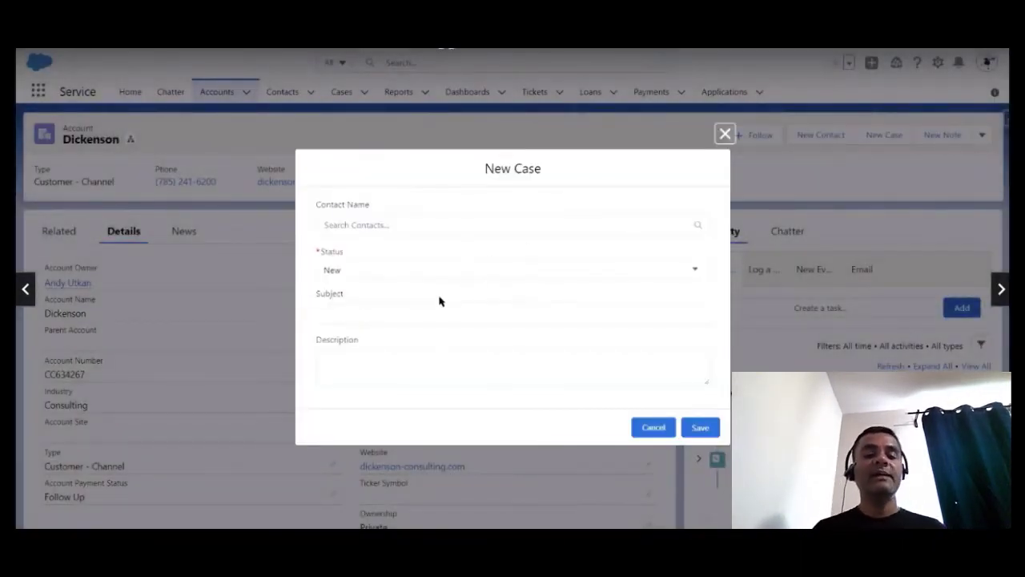
pyautogui.write('Test')
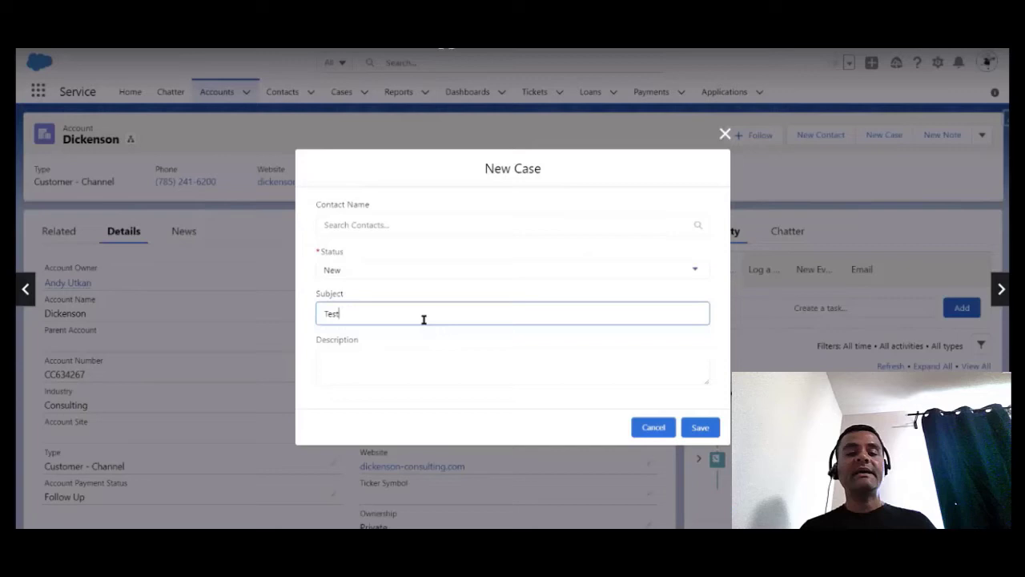
pyautogui.write('Test')
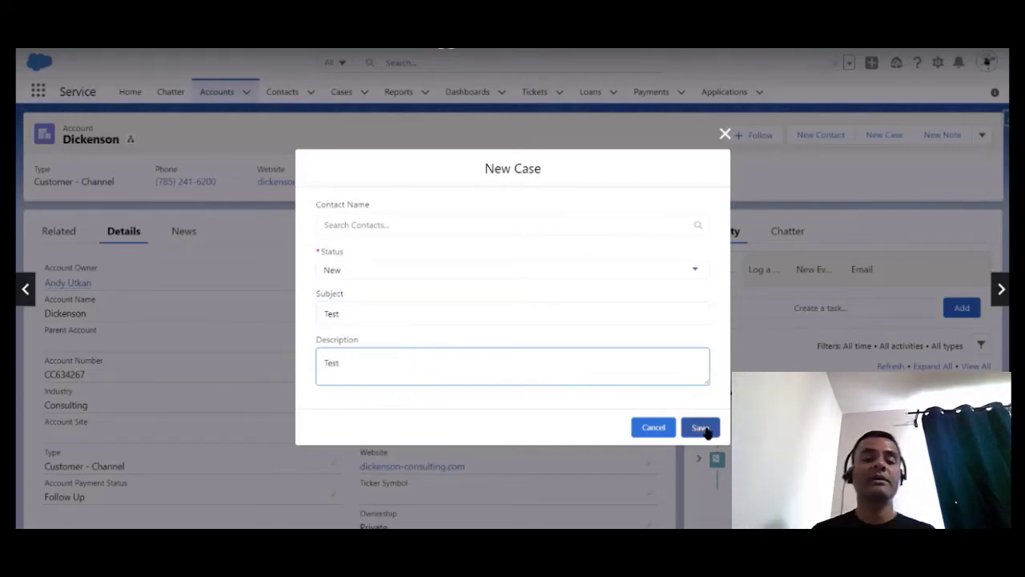
pyautogui.click(698, 426)
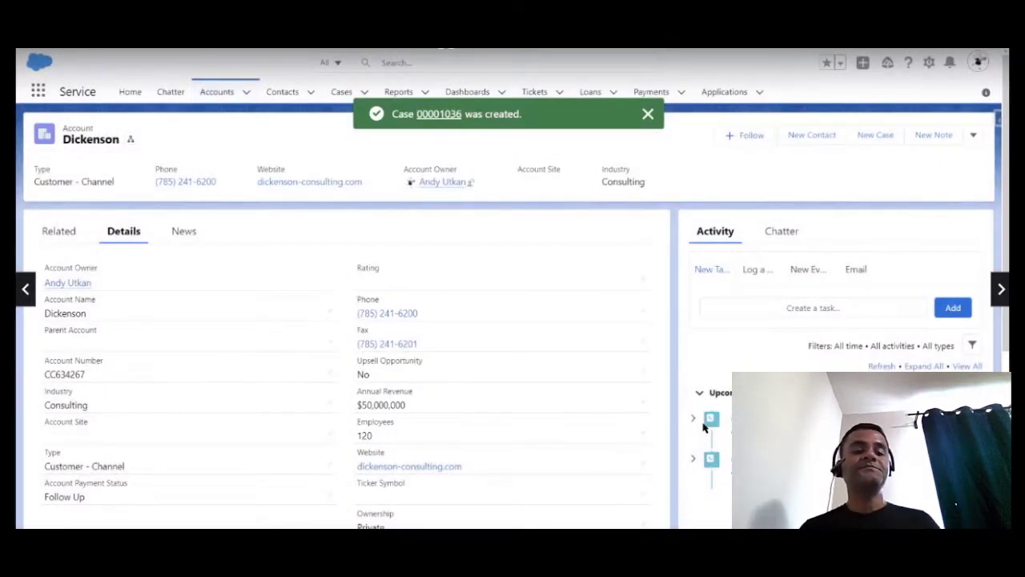
pyautogui.moveTo(445, 393)
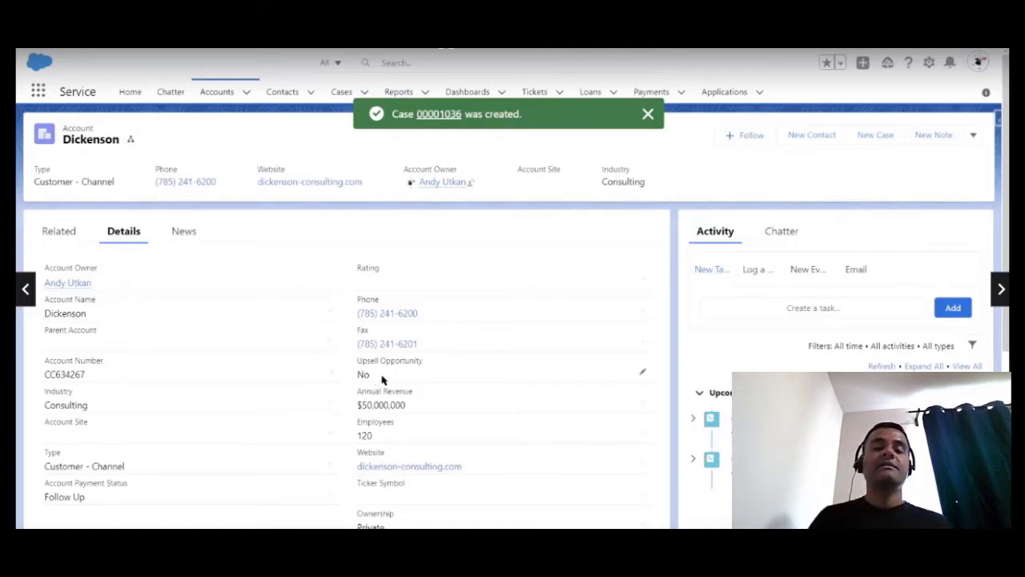
pyautogui.click(647, 114)
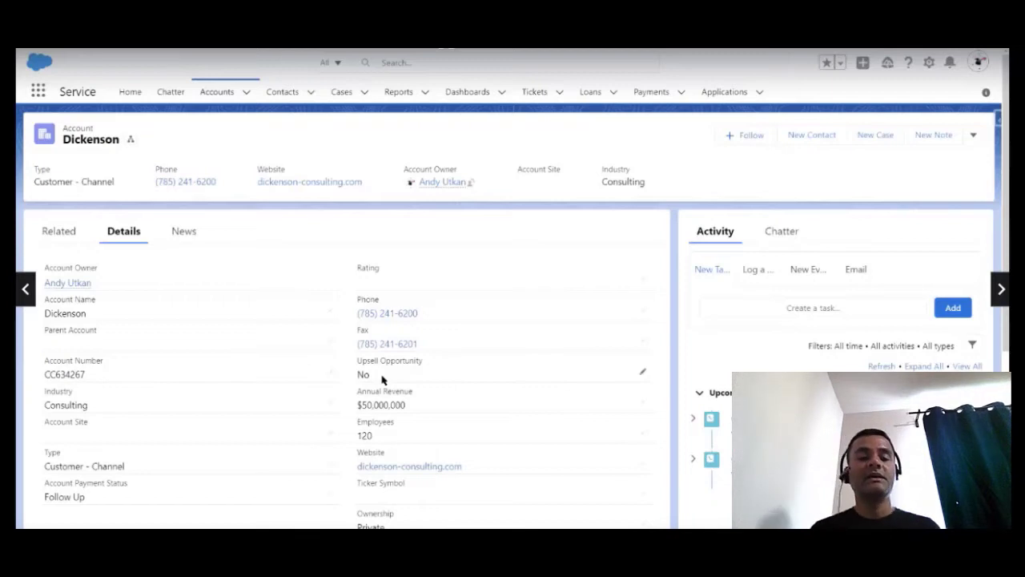
pyautogui.moveTo(387, 381)
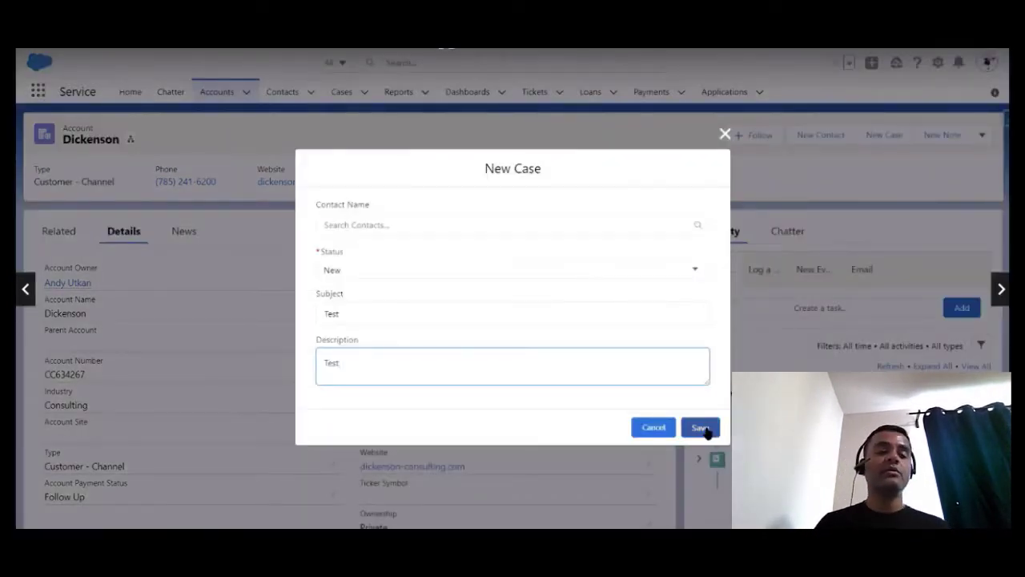
pyautogui.click(698, 426)
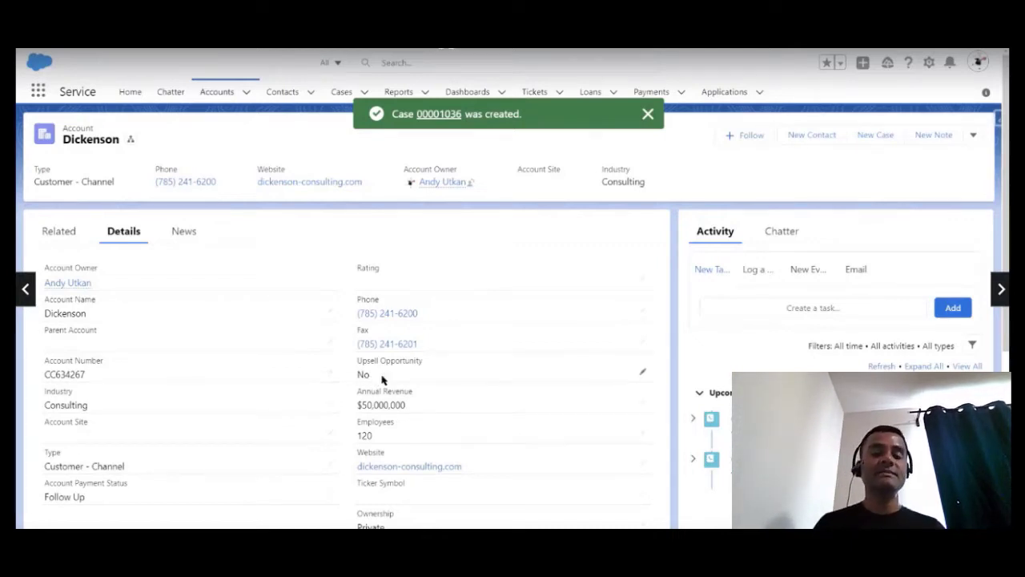
pyautogui.click(647, 114)
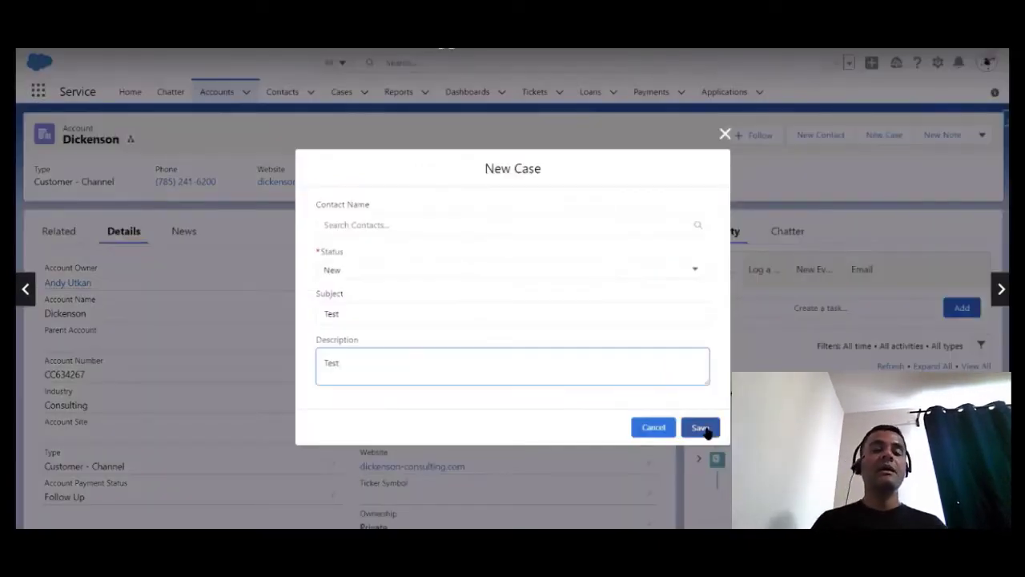
pyautogui.click(698, 426)
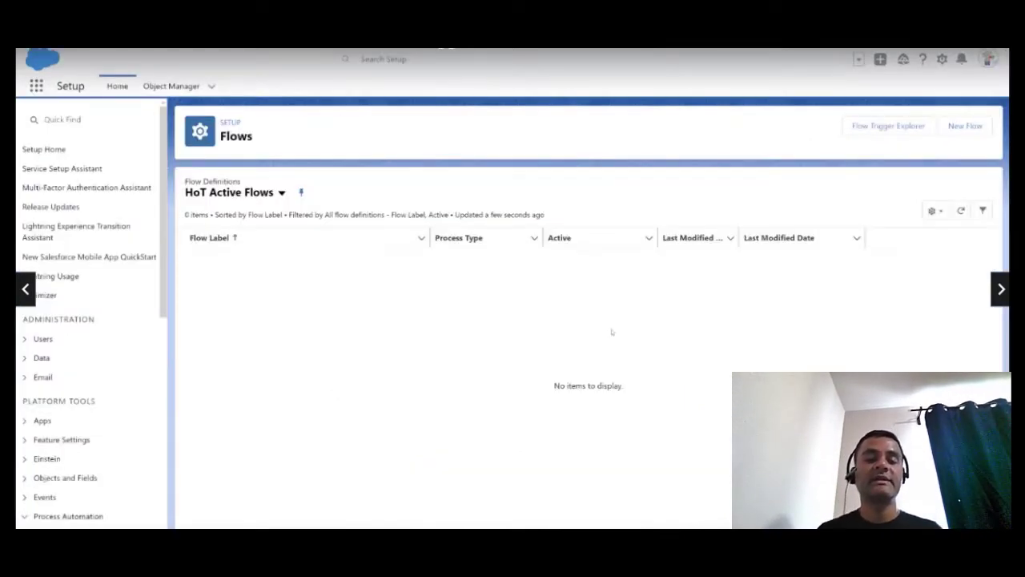
# Start a new flow from the Setup Flows page
pyautogui.click(965, 125)
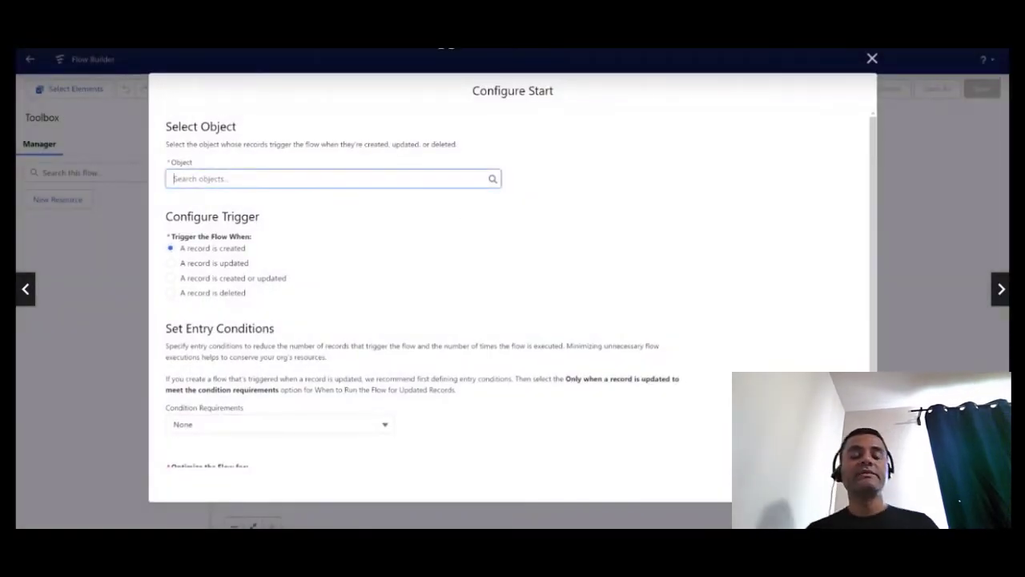
# Trigger the flow on Case when a record is created, optimized for Actions and Related Records
pyautogui.write('case')
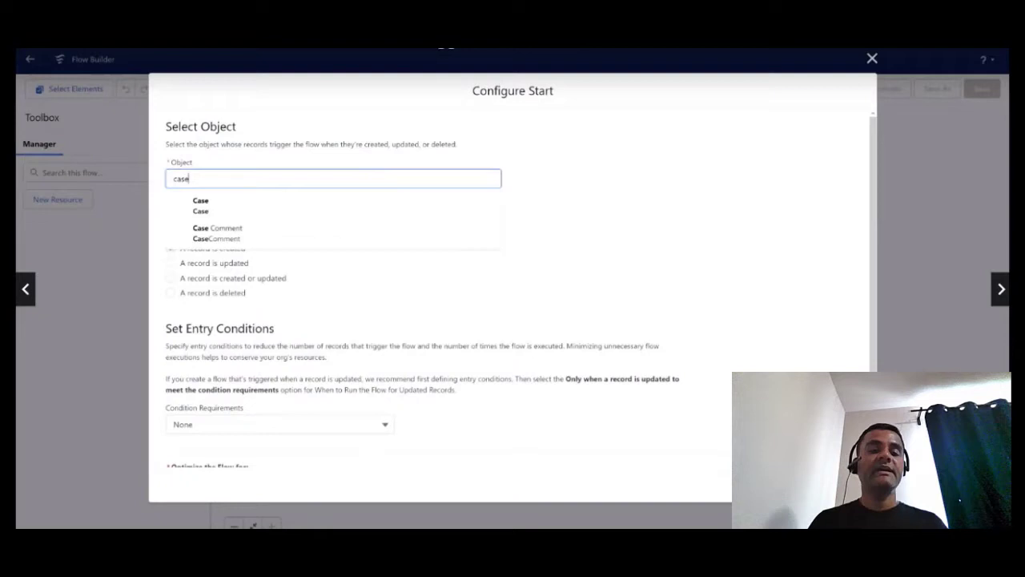
pyautogui.click(200, 205)
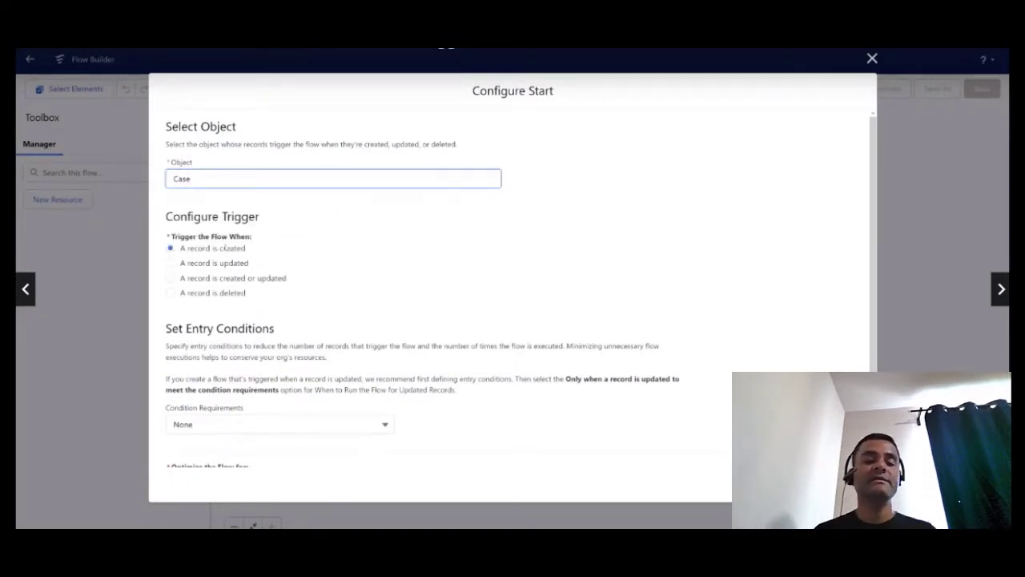
pyautogui.scroll(-3)
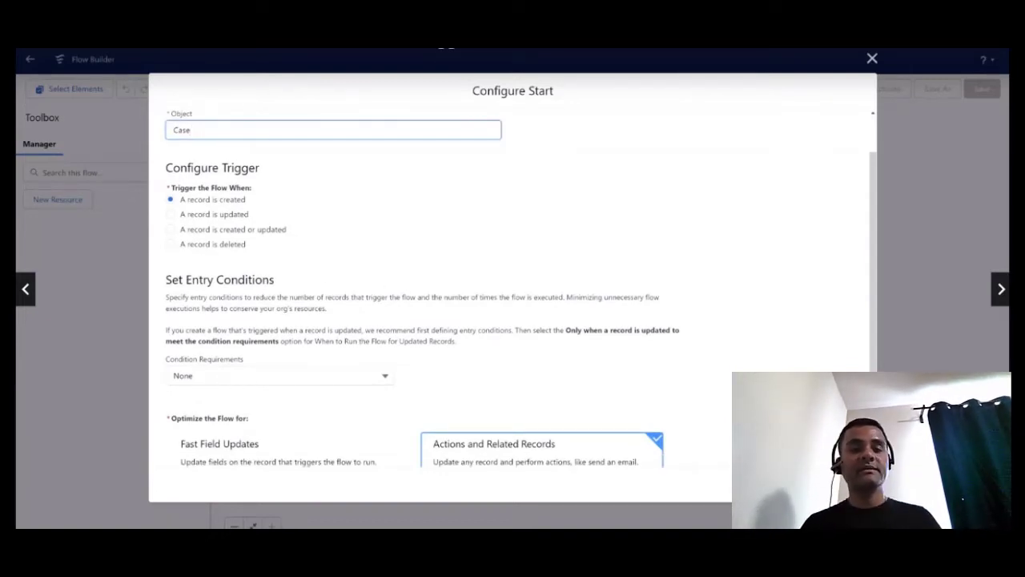
pyautogui.scroll(-3)
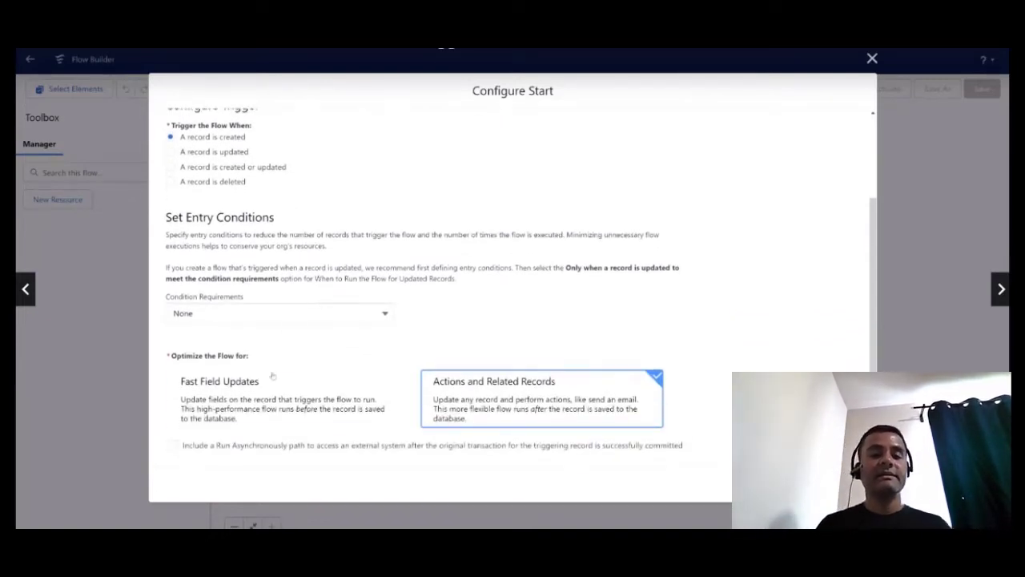
pyautogui.click(288, 398)
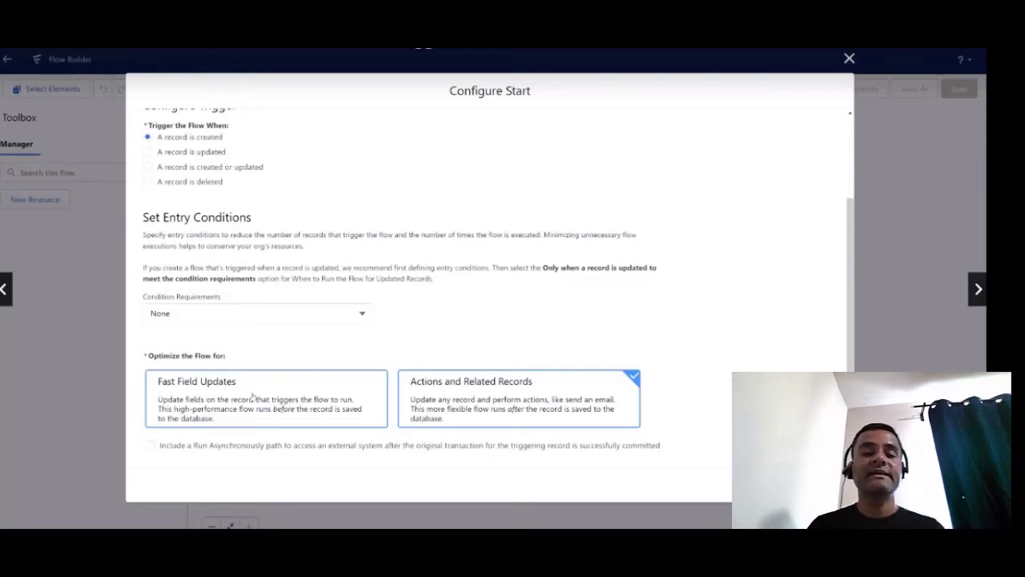
pyautogui.click(519, 398)
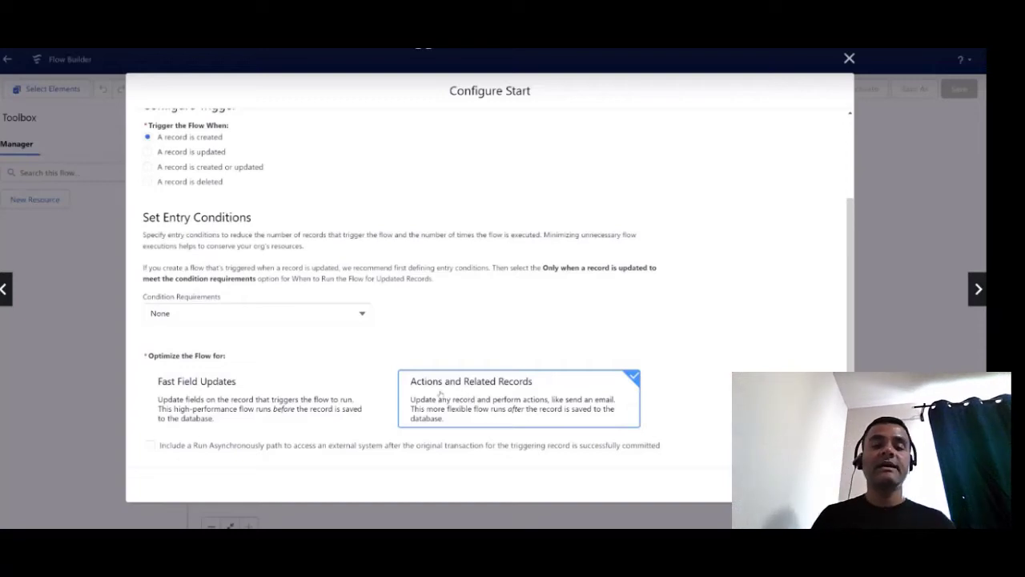
pyautogui.moveTo(440, 399)
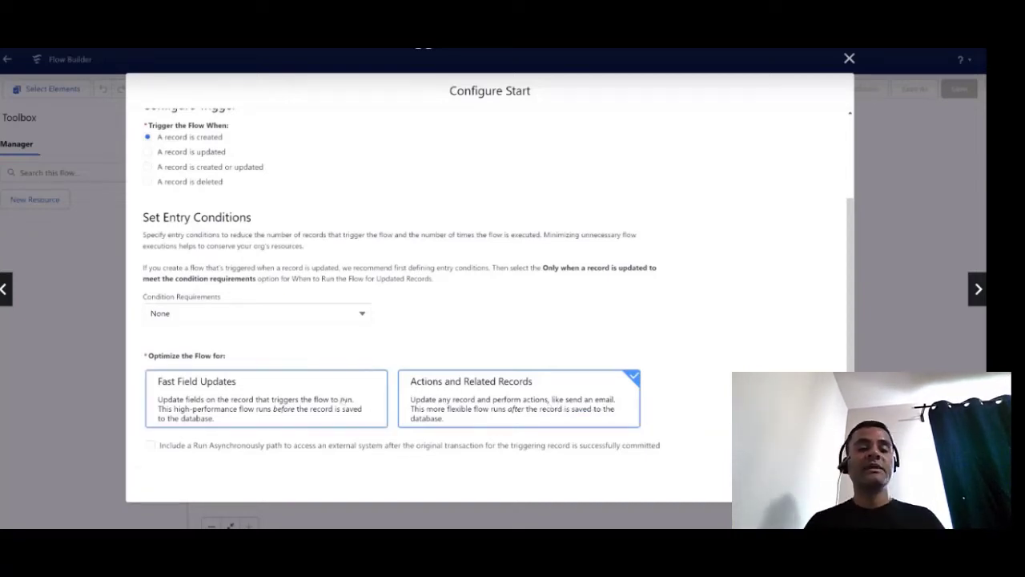
pyautogui.moveTo(345, 397)
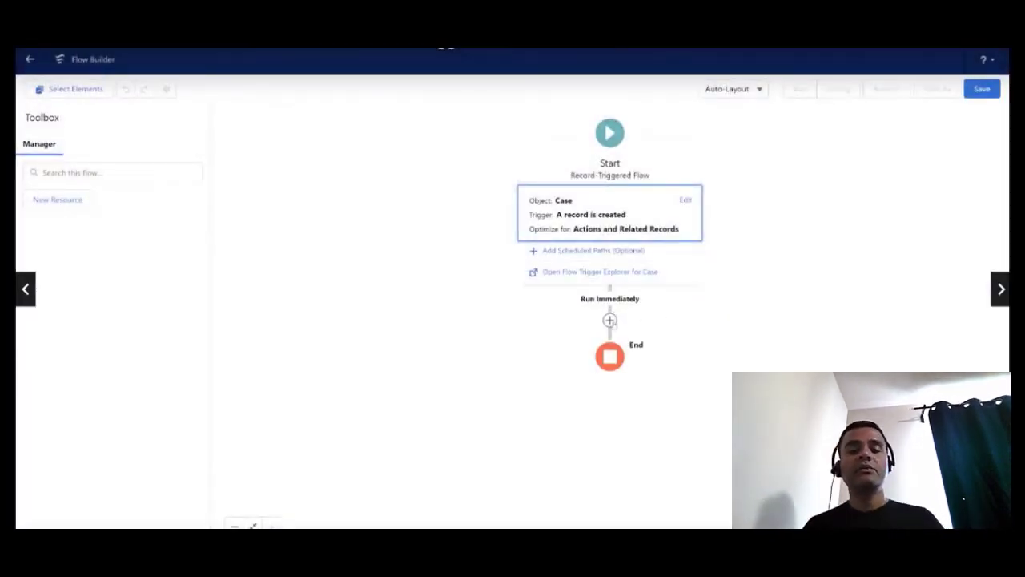
# Add an Update Records element right after the flow's start
pyautogui.click(609, 320)
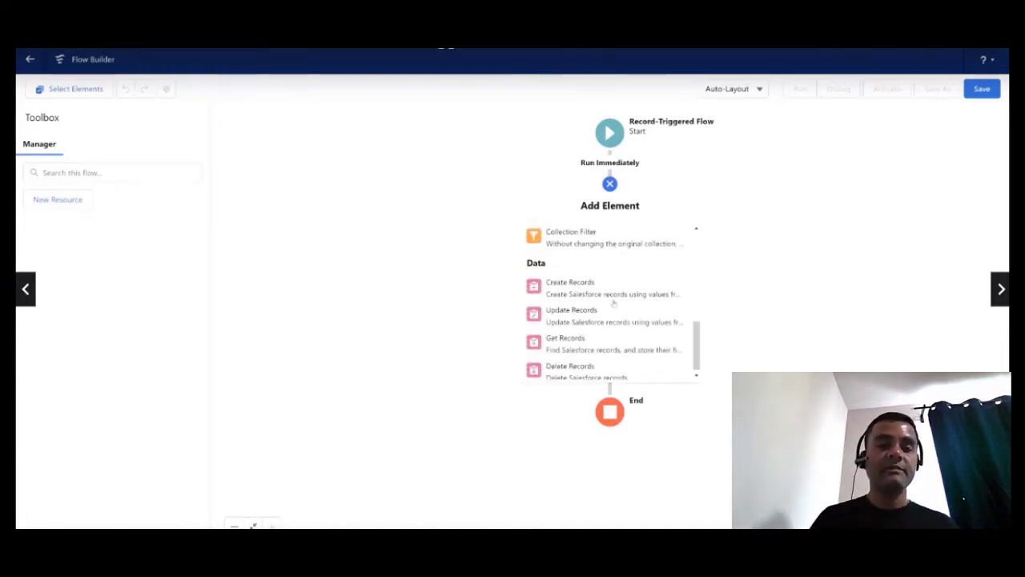
pyautogui.click(570, 311)
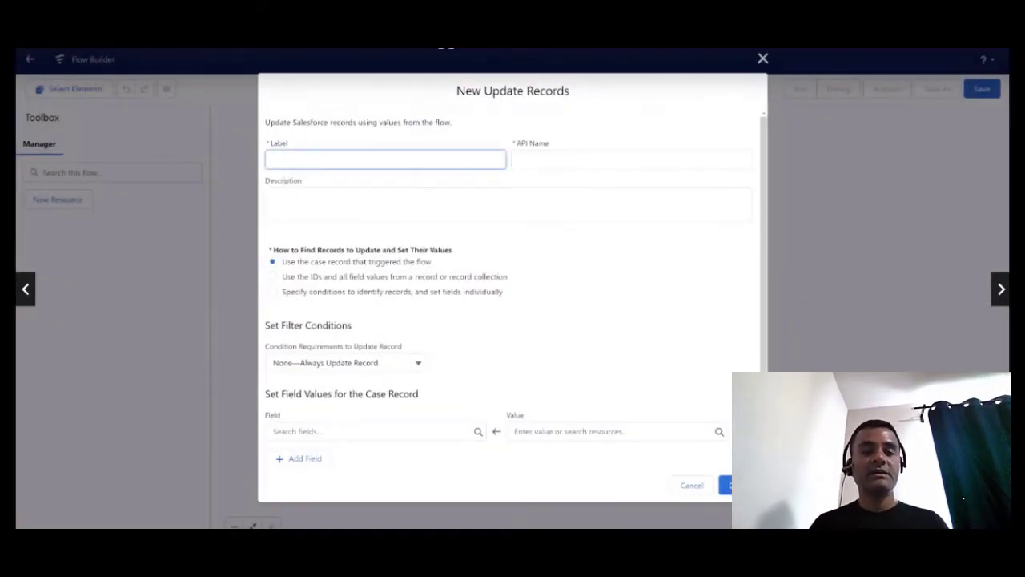
# Label the element Update Account, find records by specified conditions, and target the Account object
pyautogui.write('Update Account')
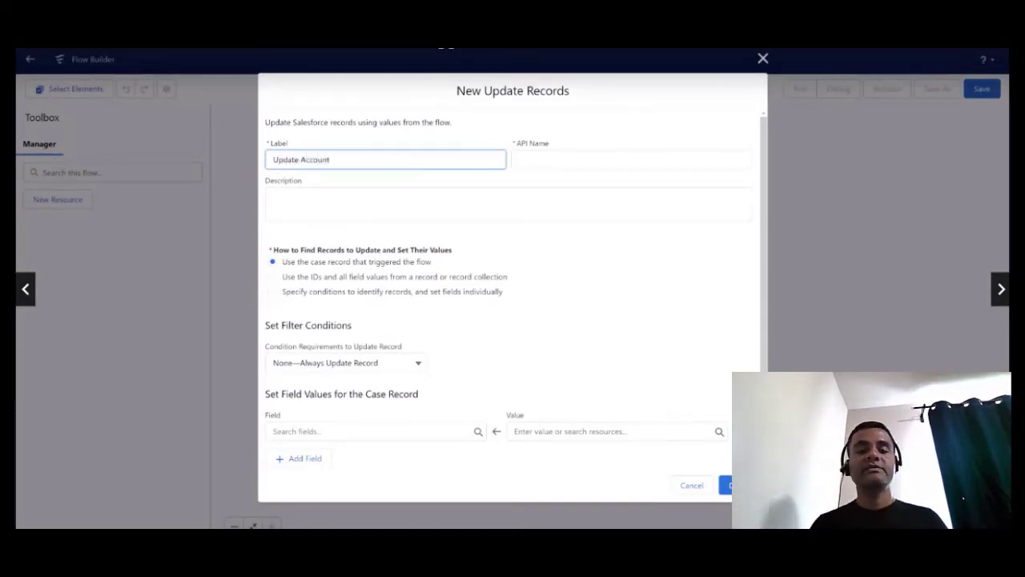
pyautogui.click(631, 159)
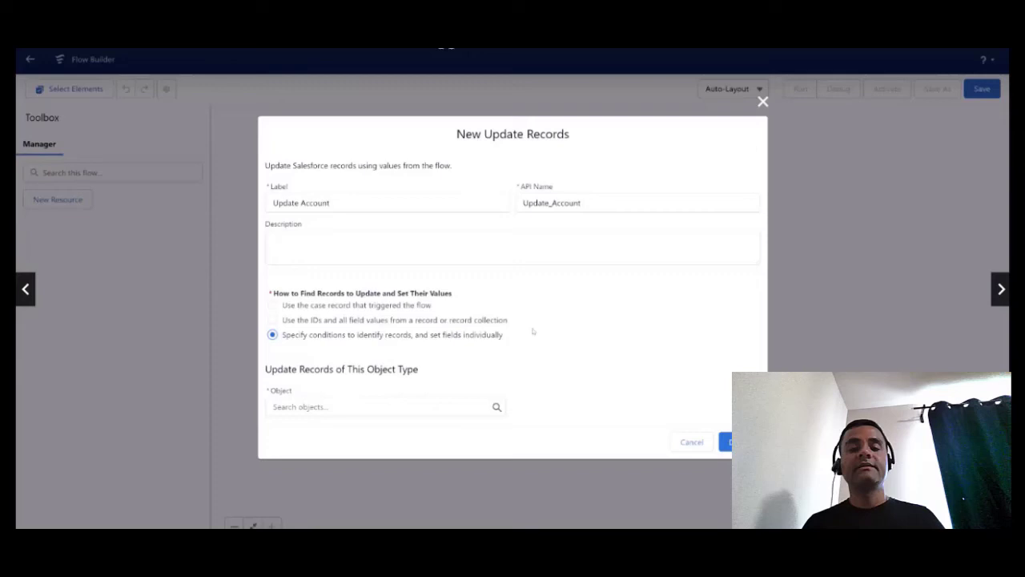
pyautogui.click(381, 407)
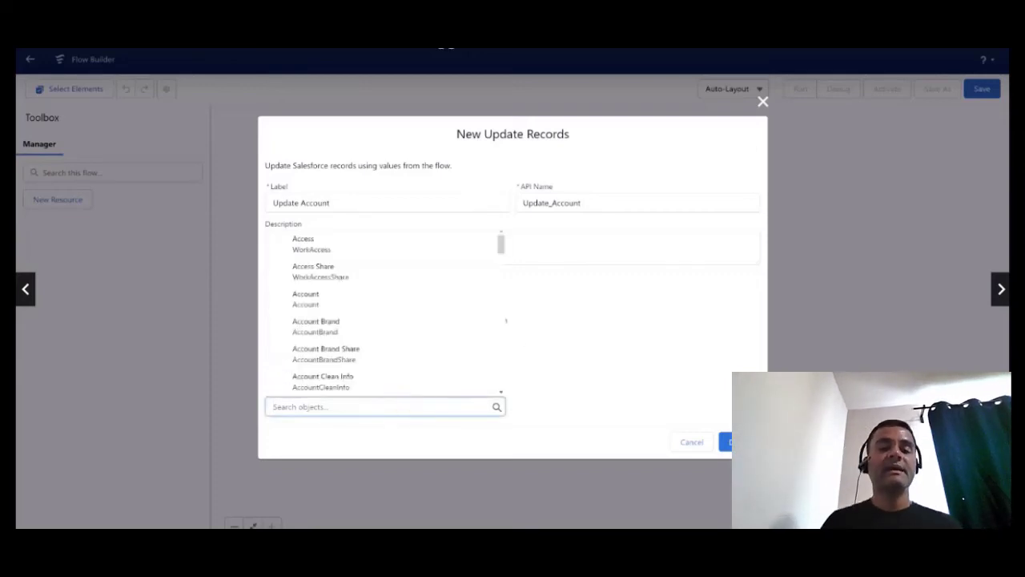
pyautogui.write('accoun')
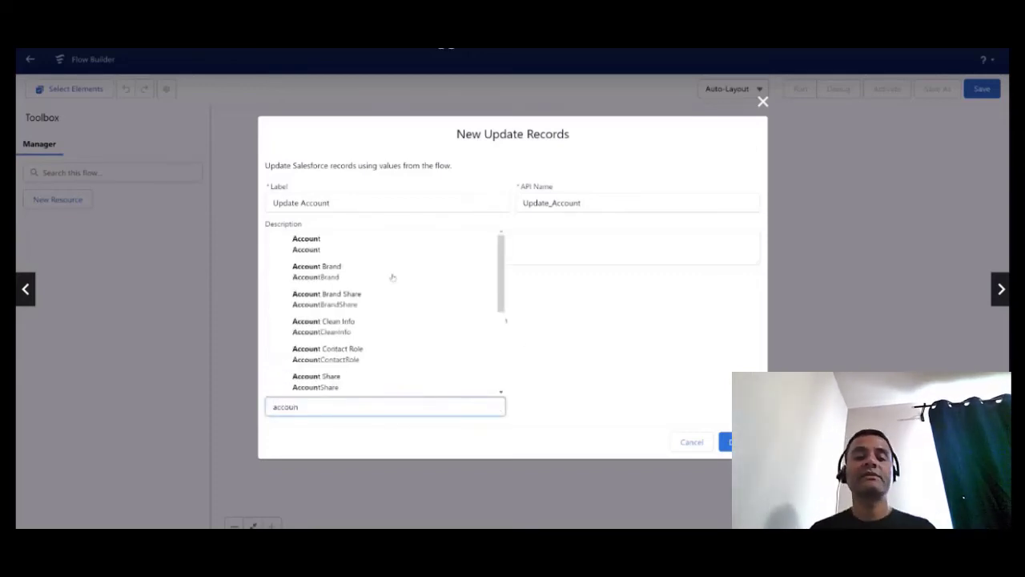
pyautogui.click(306, 237)
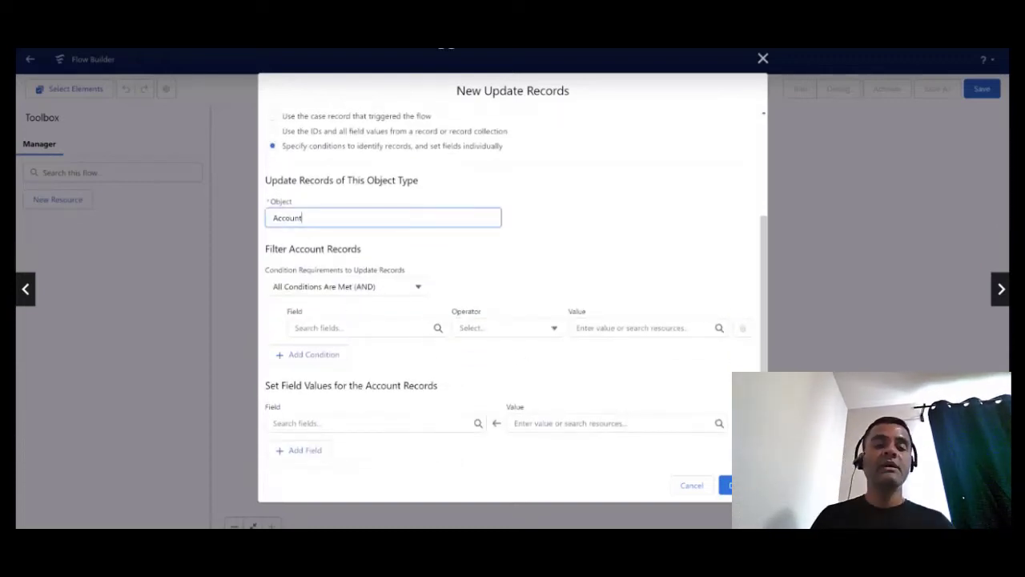
# Set the filter condition Id Equals $Record > Account ID from the triggering case
pyautogui.click(360, 327)
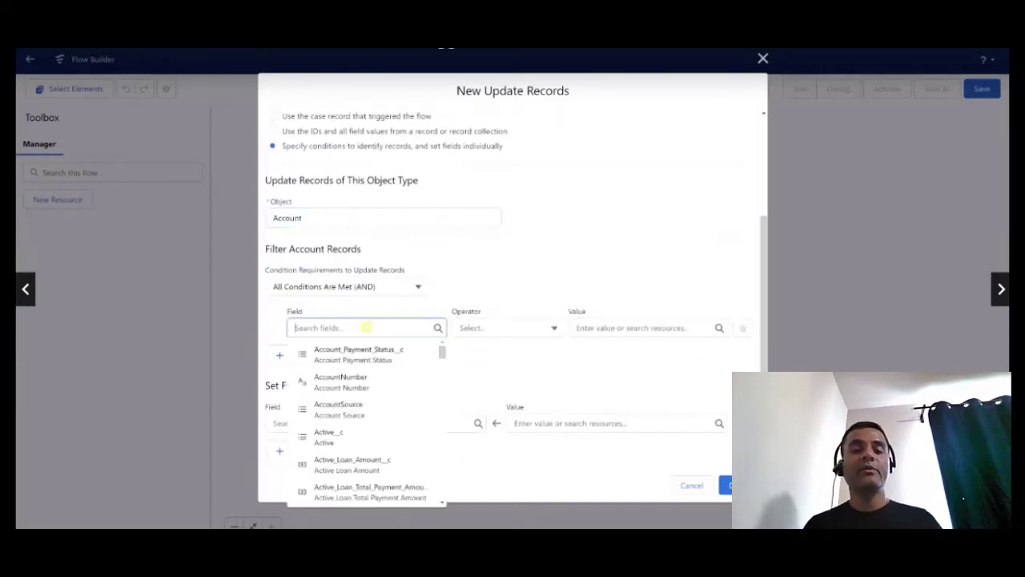
pyautogui.write('Id')
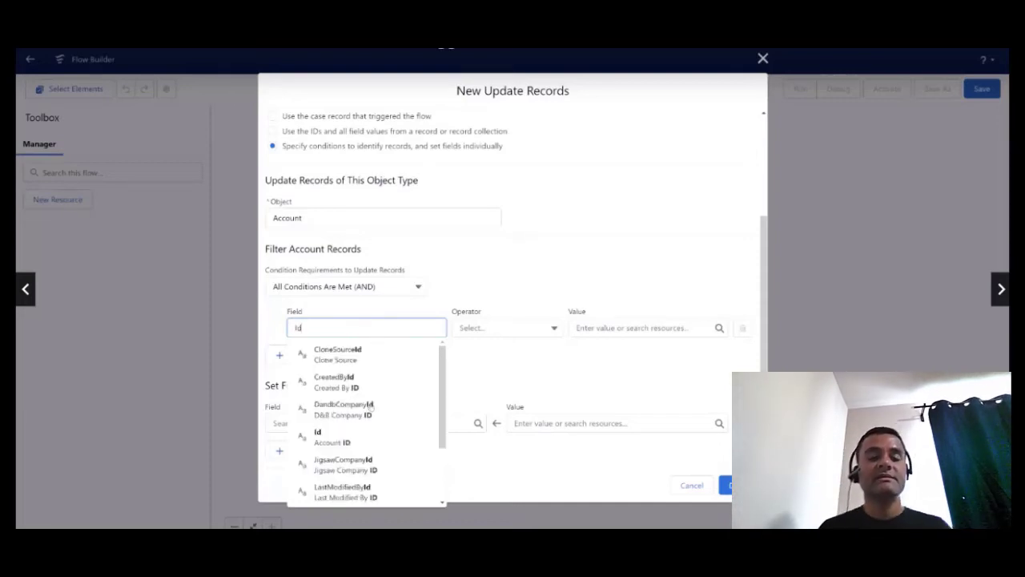
pyautogui.click(331, 437)
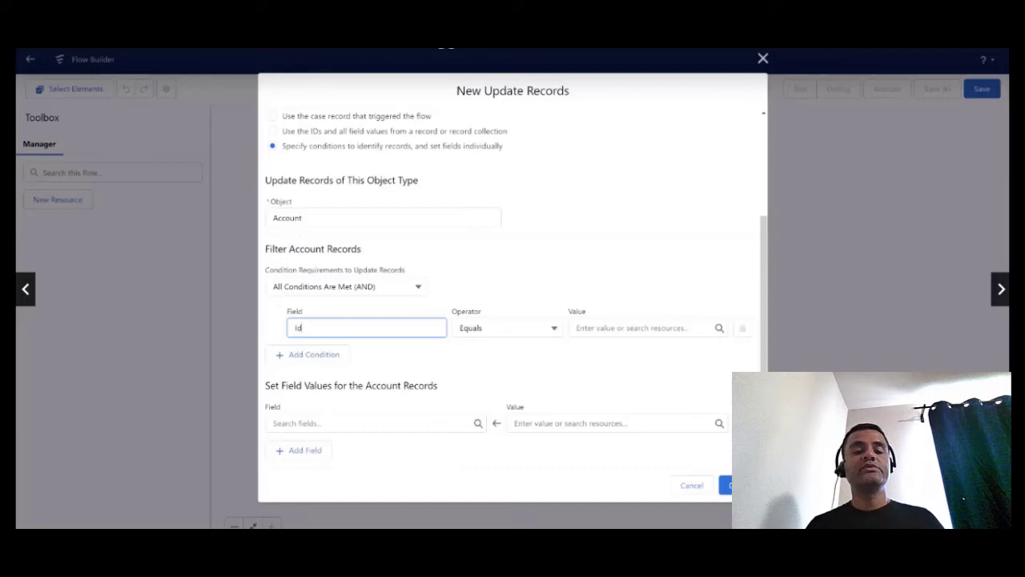
pyautogui.click(641, 326)
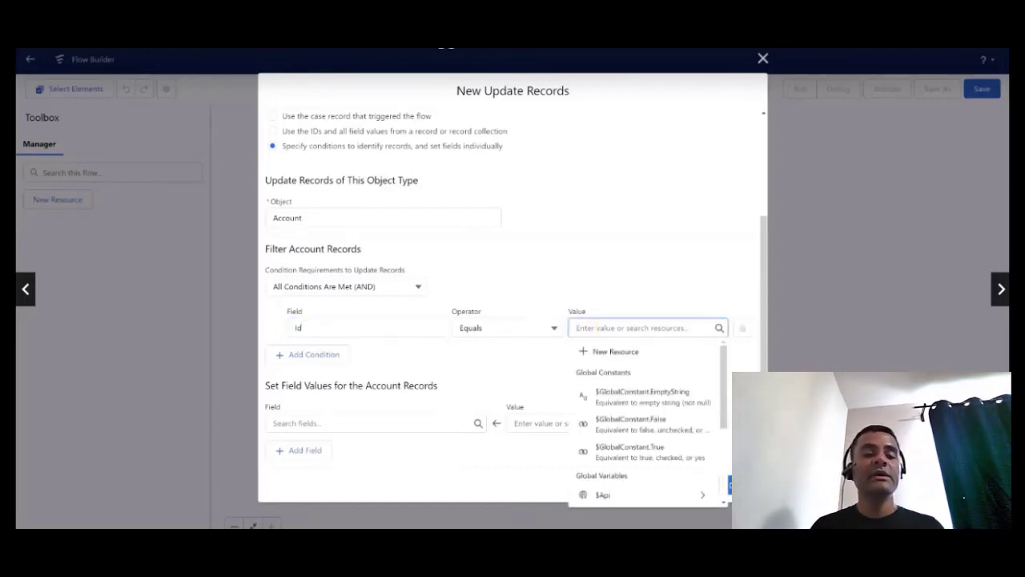
pyautogui.write('Reco')
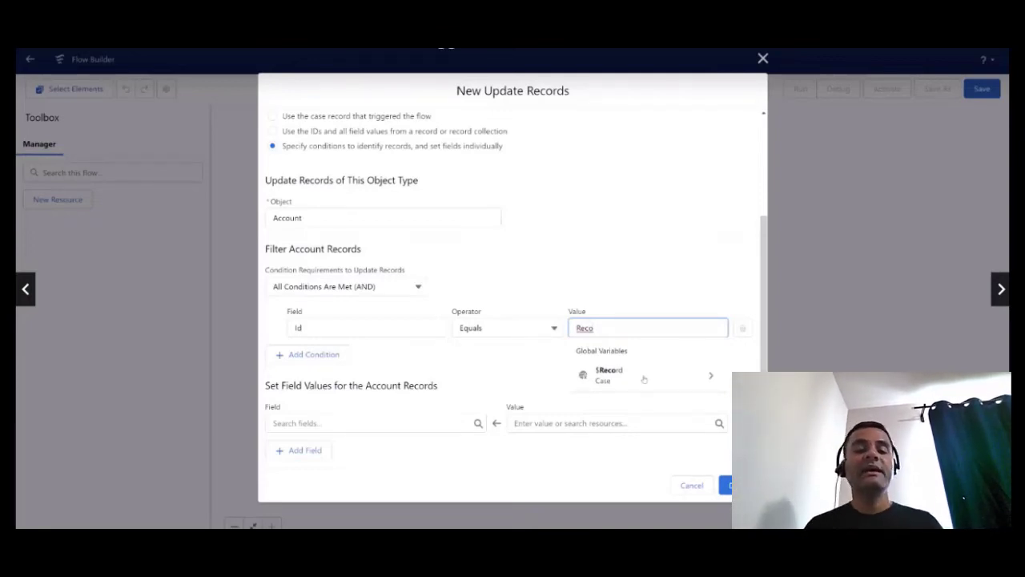
pyautogui.click(609, 375)
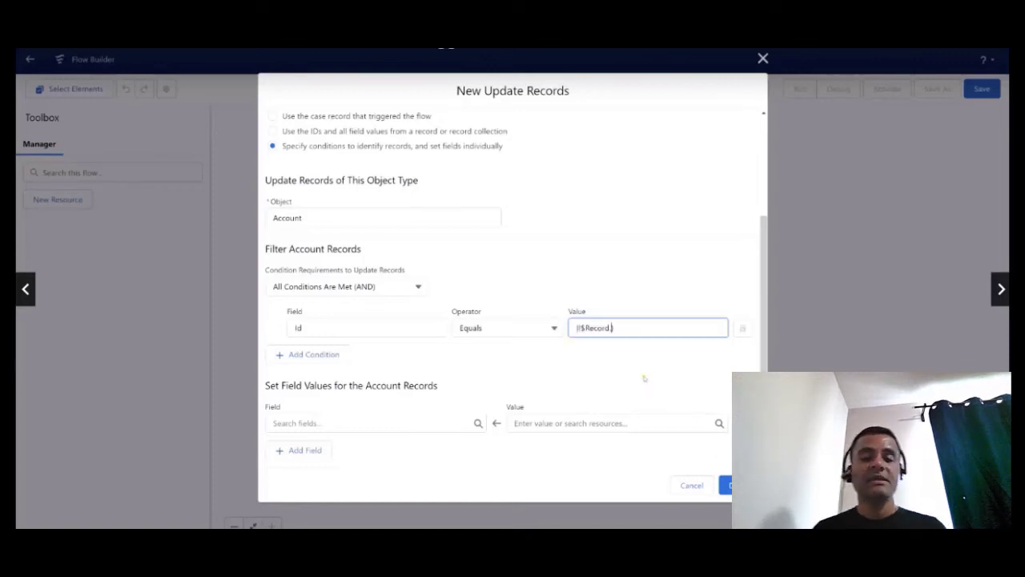
pyautogui.click(647, 327)
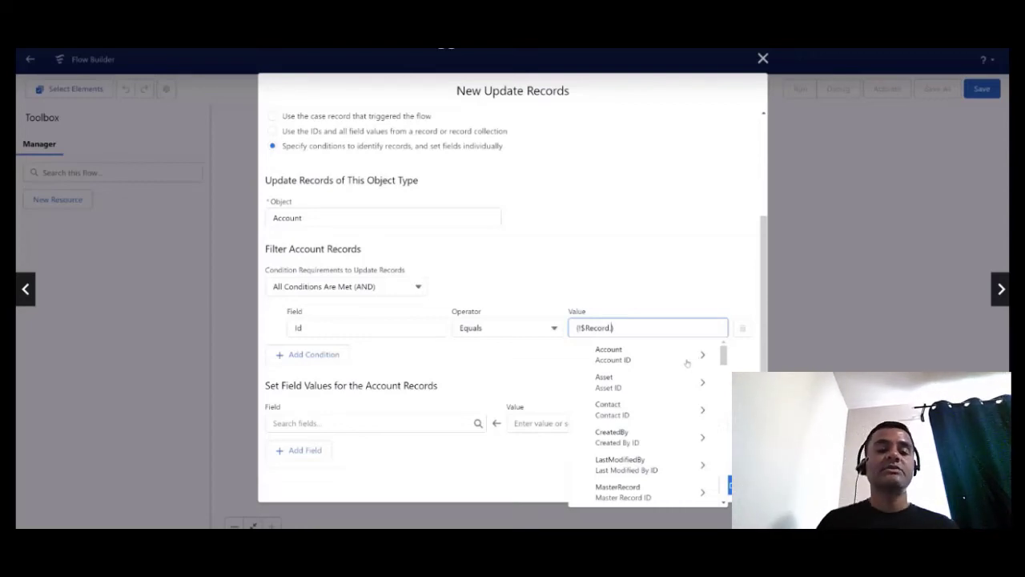
pyautogui.scroll(-3)
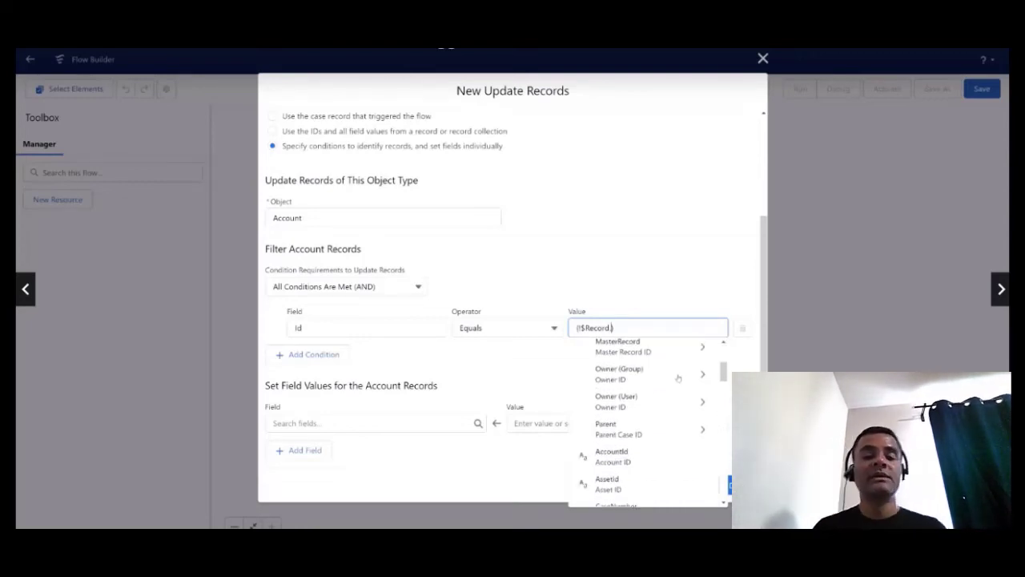
pyautogui.click(612, 452)
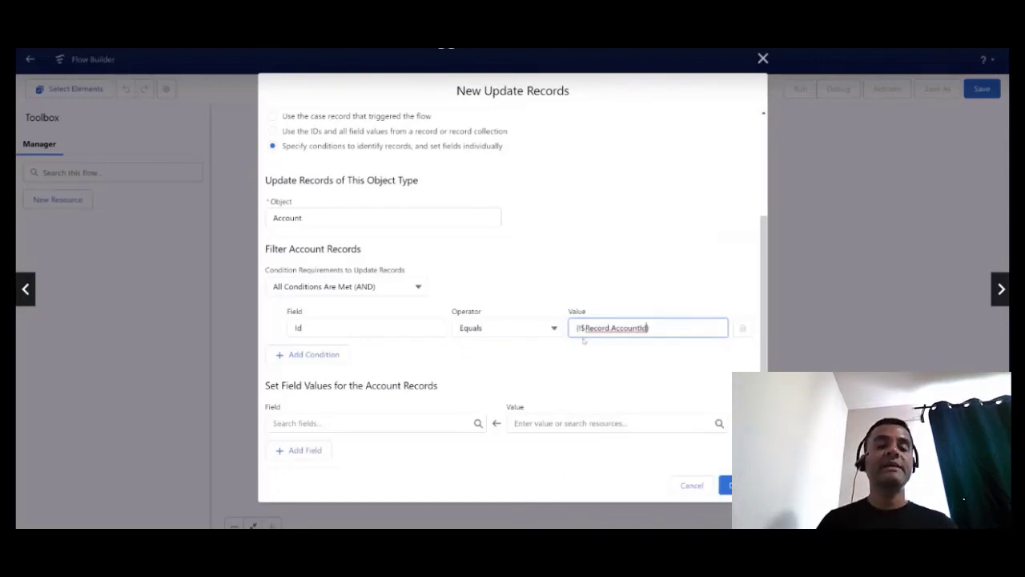
# Begin picking the Upsell Opportunity field, then reselect the case's Account ID as the condition value
pyautogui.click(647, 327)
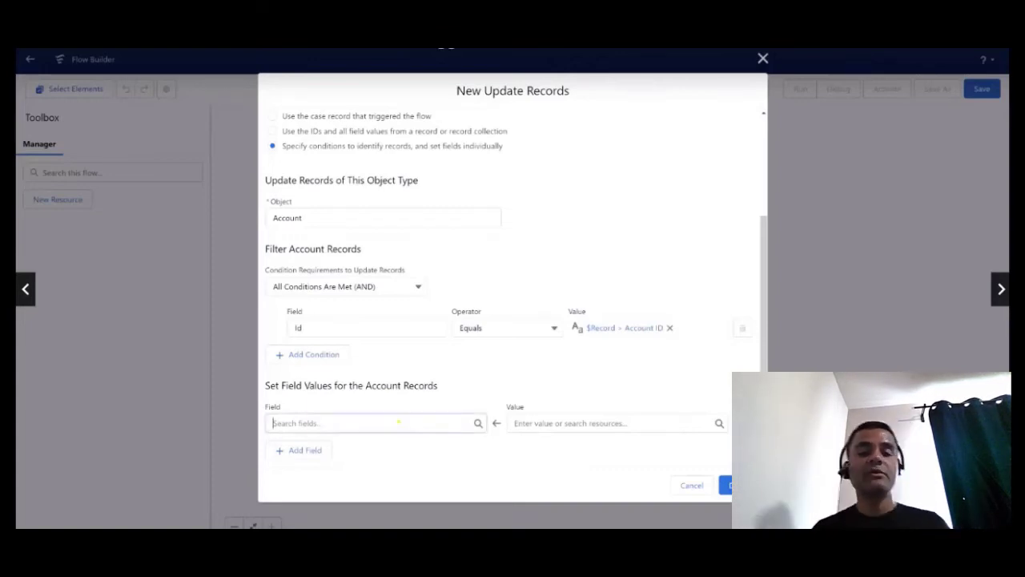
pyautogui.write('Up')
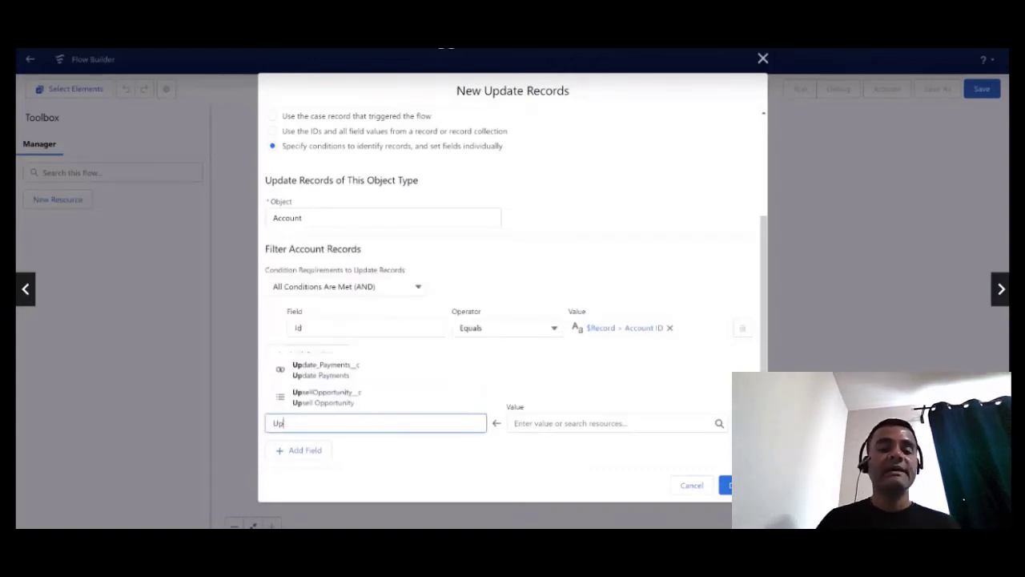
pyautogui.click(326, 397)
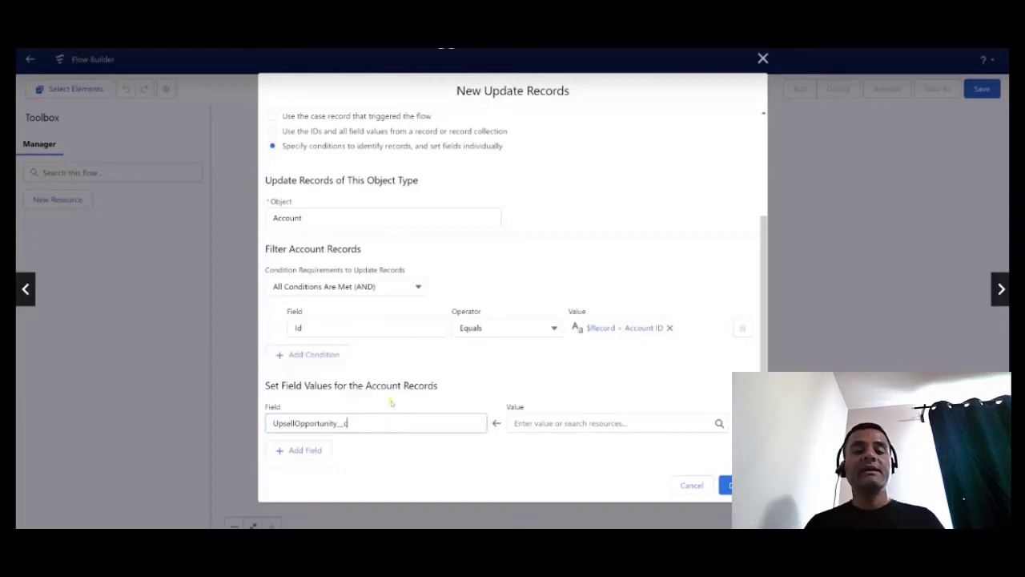
pyautogui.click(375, 422)
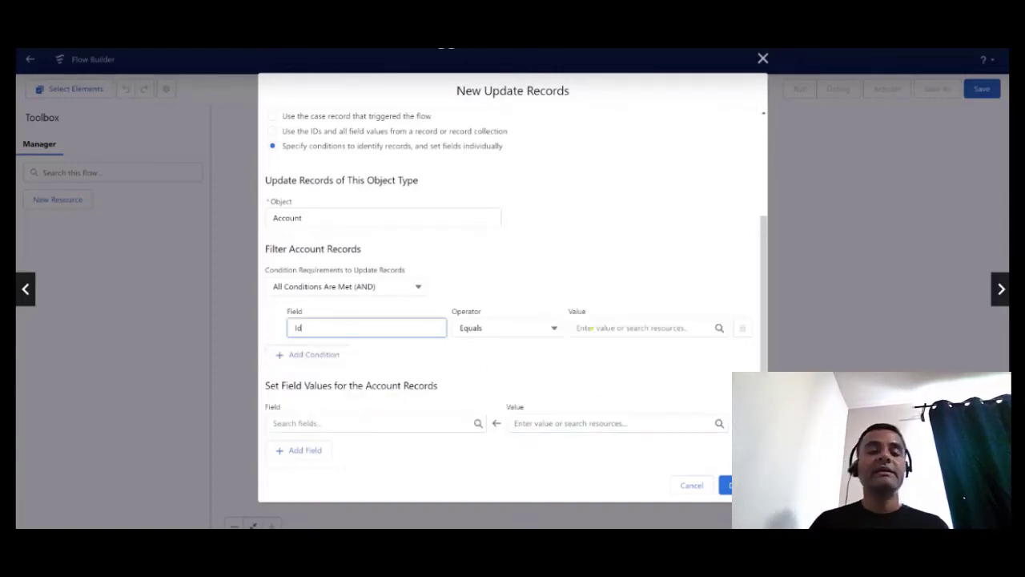
pyautogui.click(641, 326)
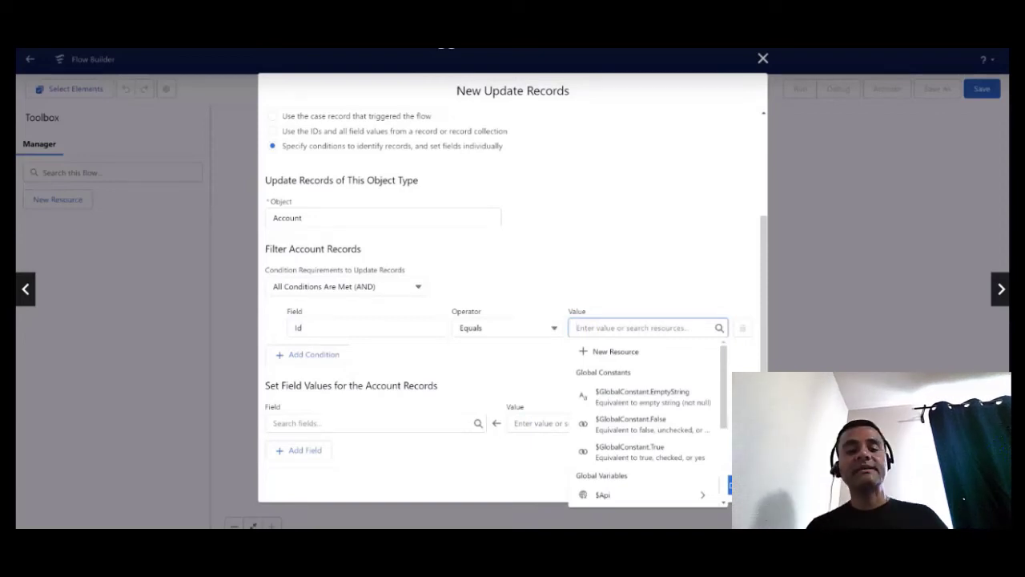
pyautogui.write('Reco')
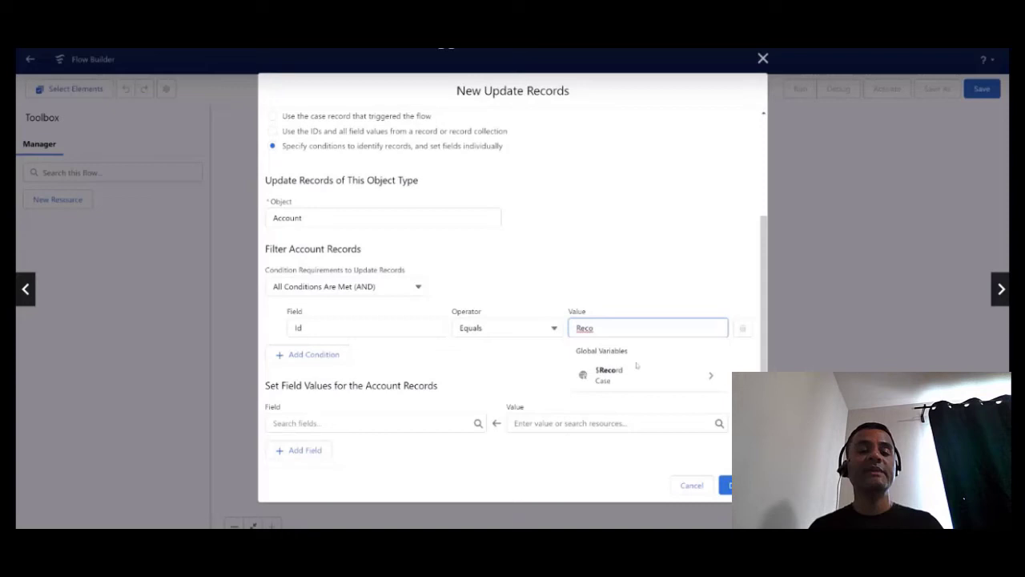
pyautogui.moveTo(644, 378)
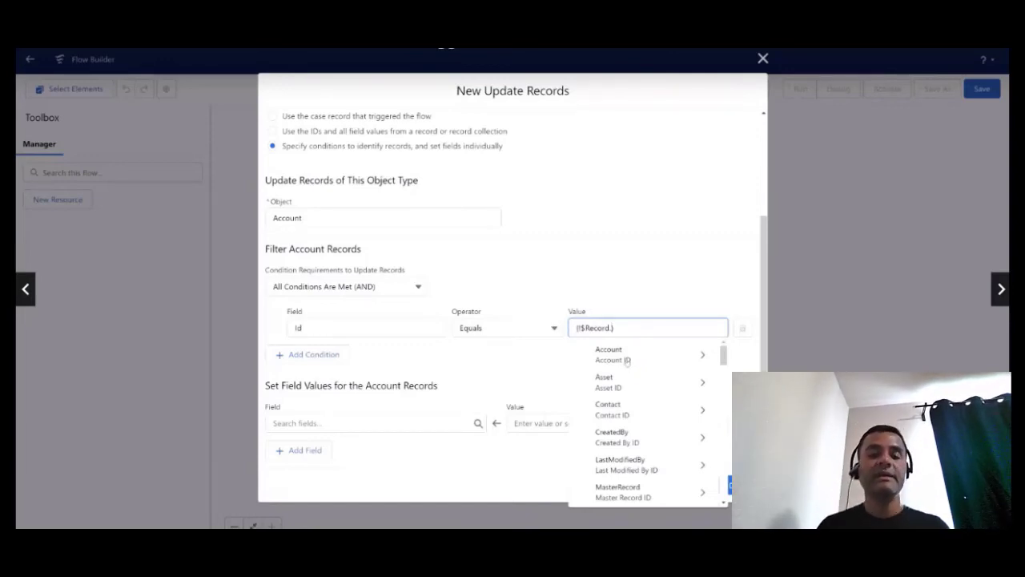
pyautogui.moveTo(611, 360)
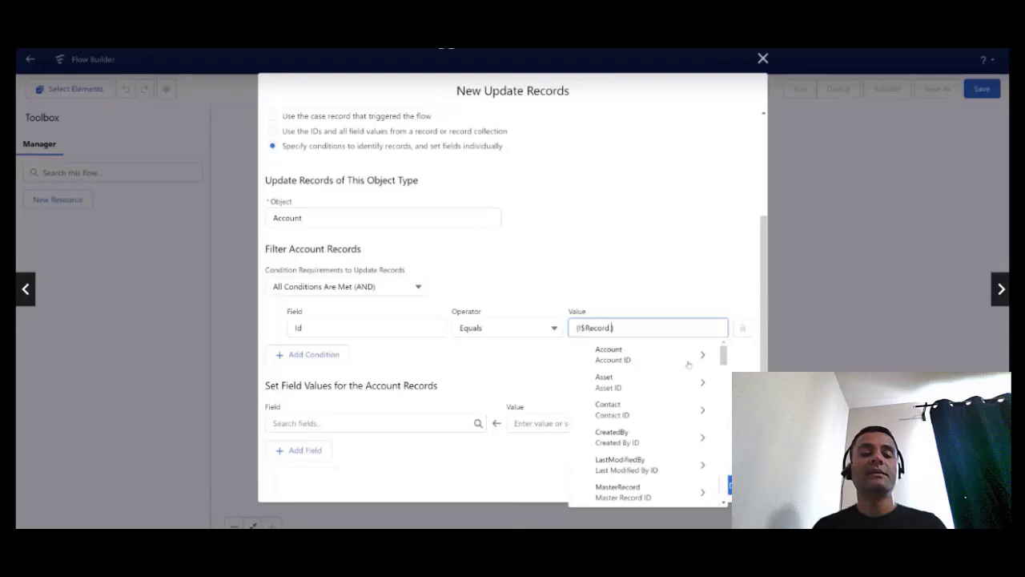
pyautogui.scroll(-3)
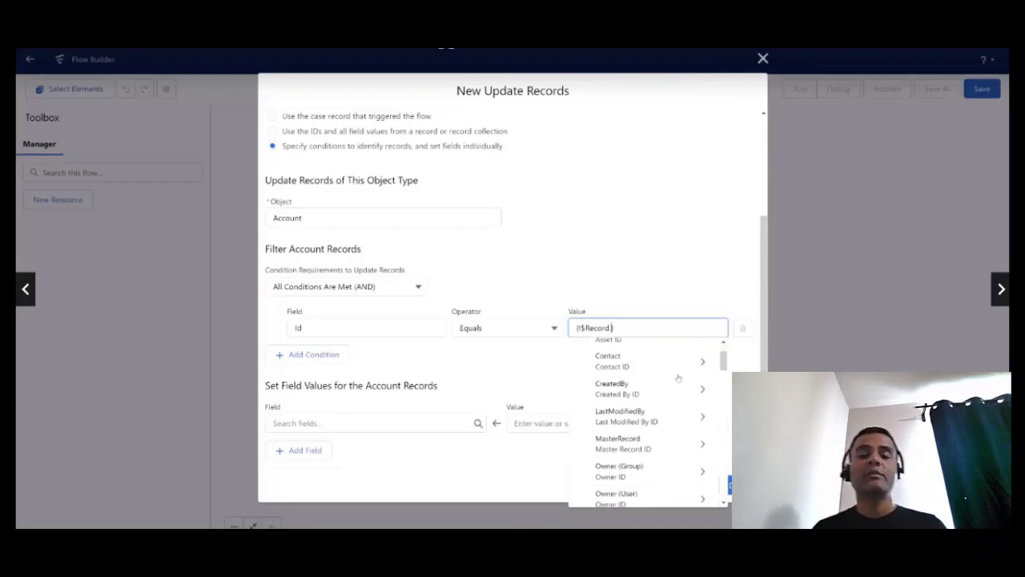
pyautogui.scroll(-3)
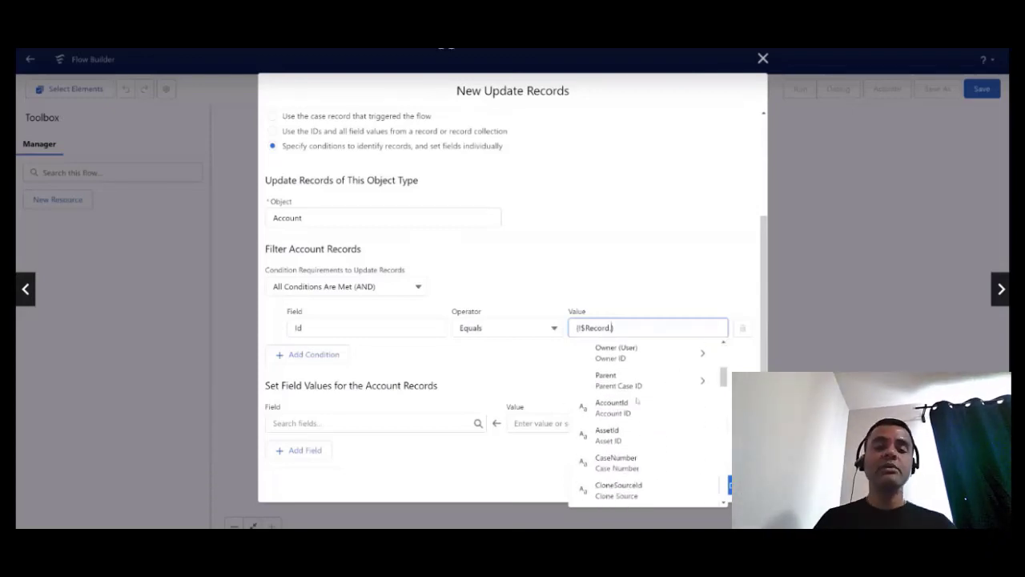
pyautogui.click(612, 406)
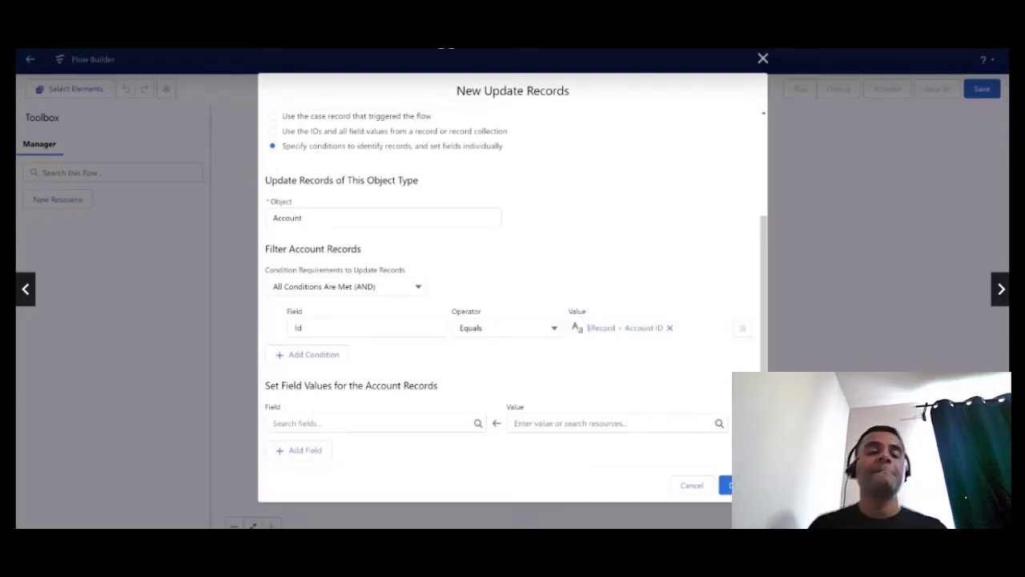
# Set the Account field UpsellOpportunity__c to No and finish the Update Account element
pyautogui.click(375, 423)
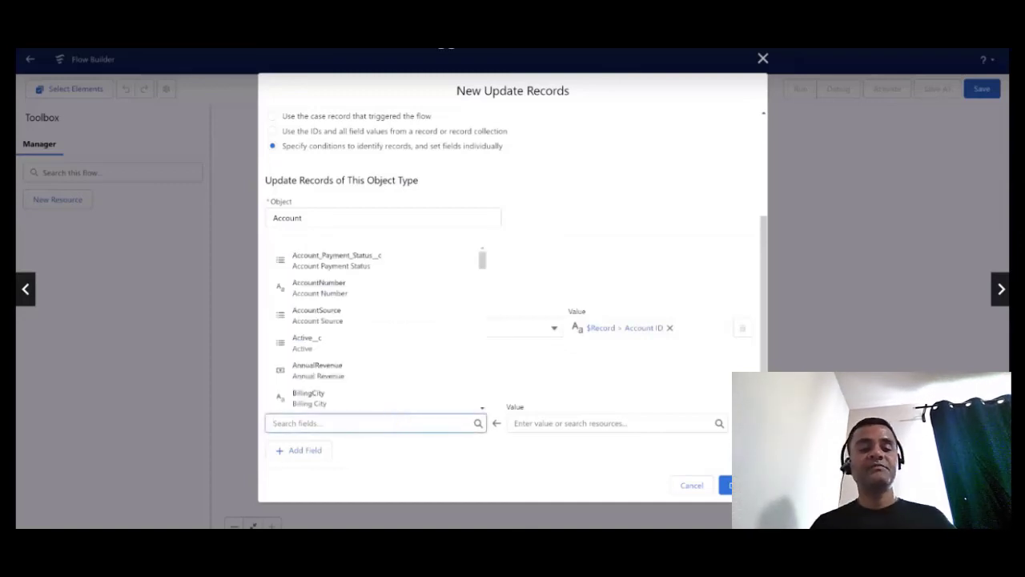
pyautogui.write('Up')
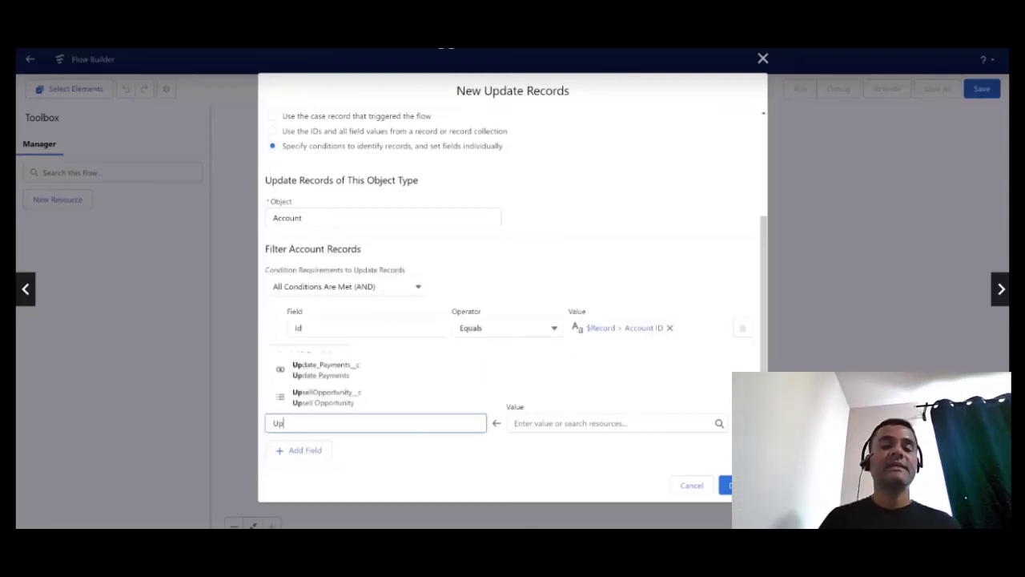
pyautogui.click(327, 395)
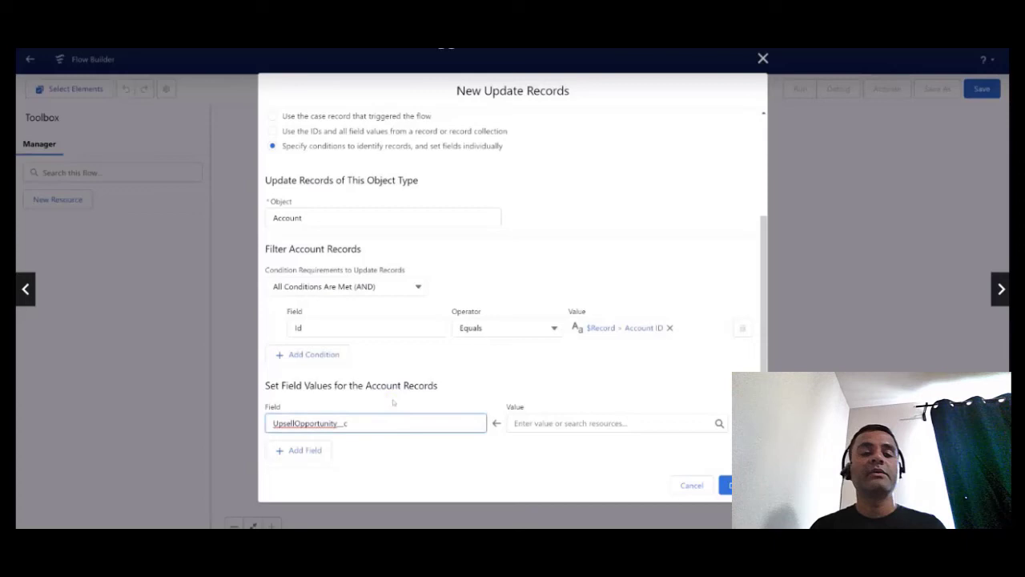
pyautogui.click(612, 423)
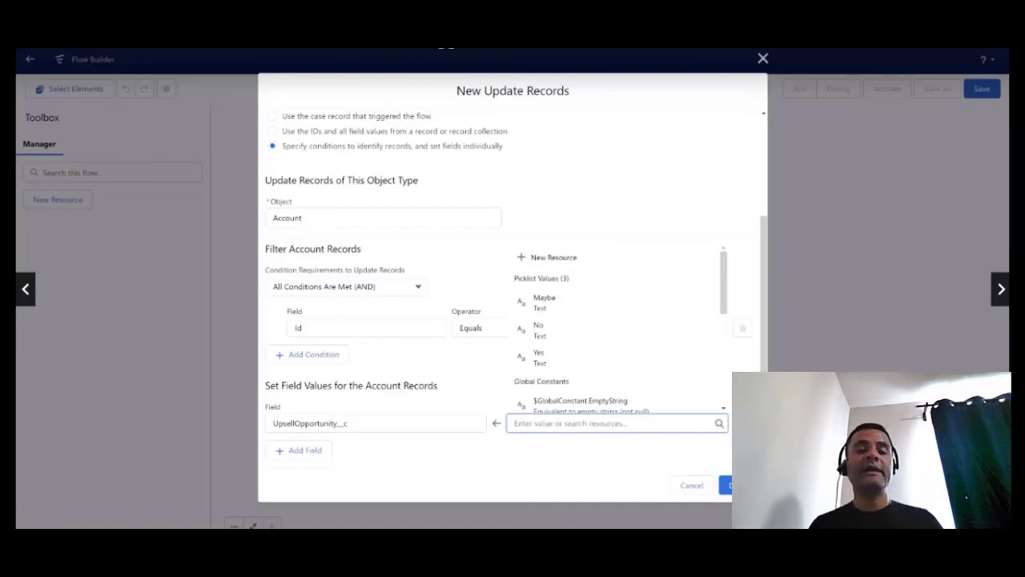
pyautogui.write('No')
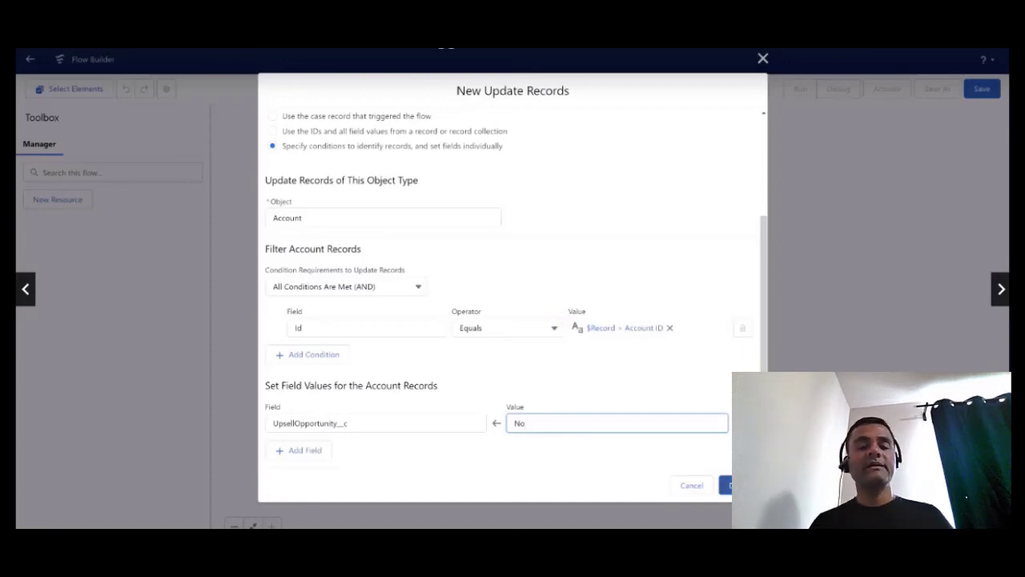
pyautogui.click(728, 483)
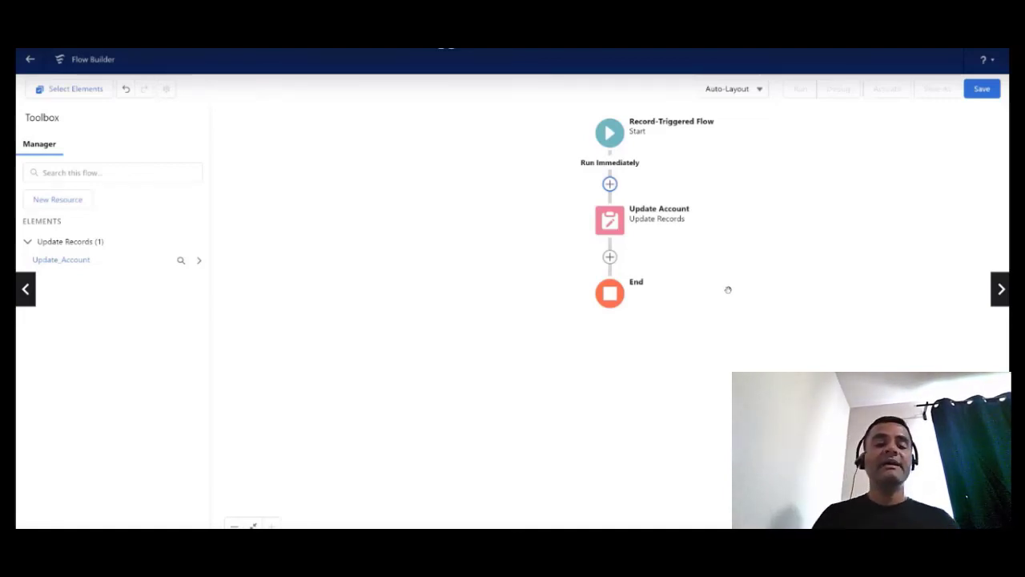
pyautogui.moveTo(694, 261)
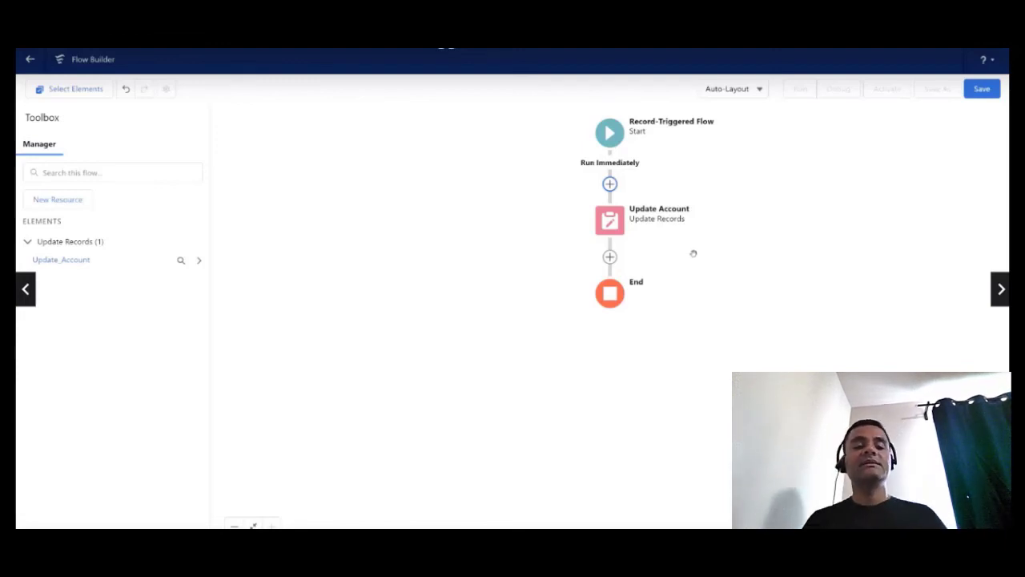
pyautogui.moveTo(724, 271)
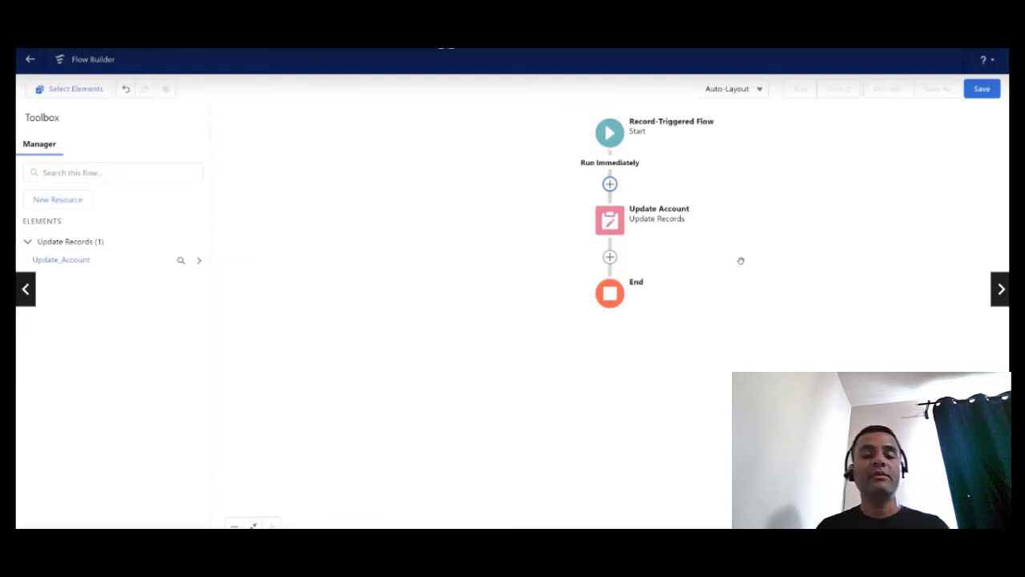
pyautogui.moveTo(783, 232)
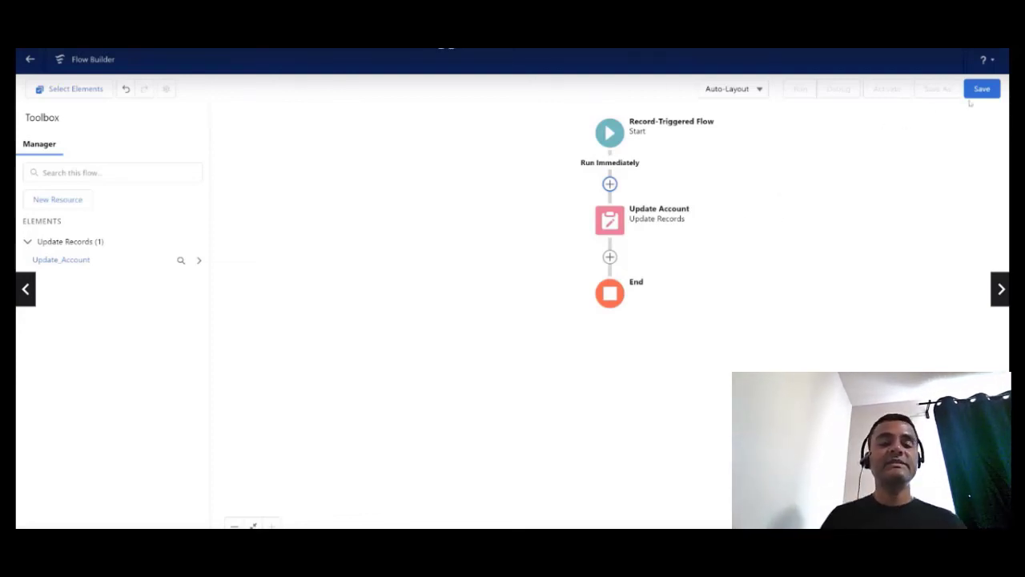
# Save the flow as 'Update Account Upsell No HoT RT After Save Flow' and activate version 1
pyautogui.click(981, 88)
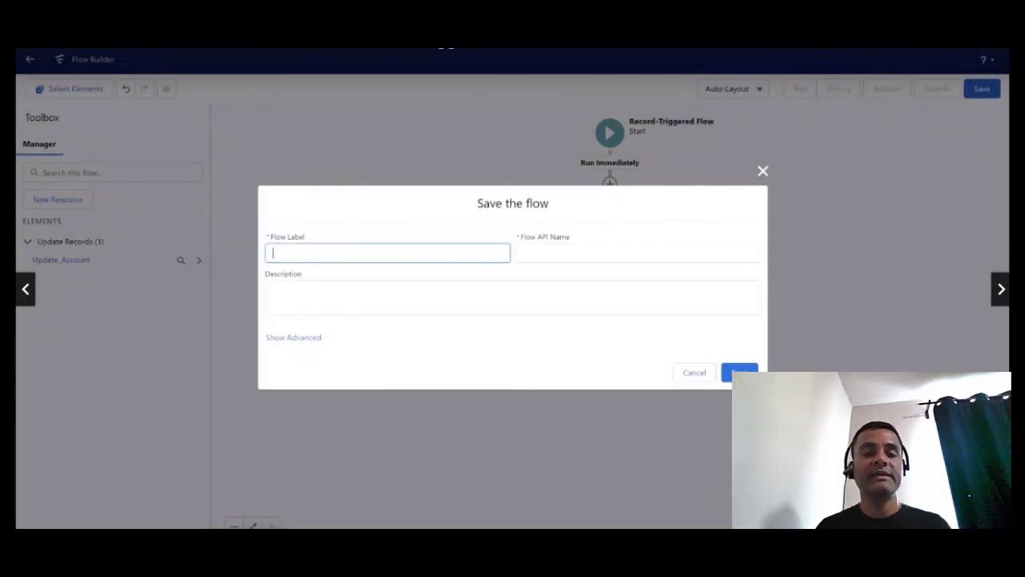
pyautogui.write('Update Account')
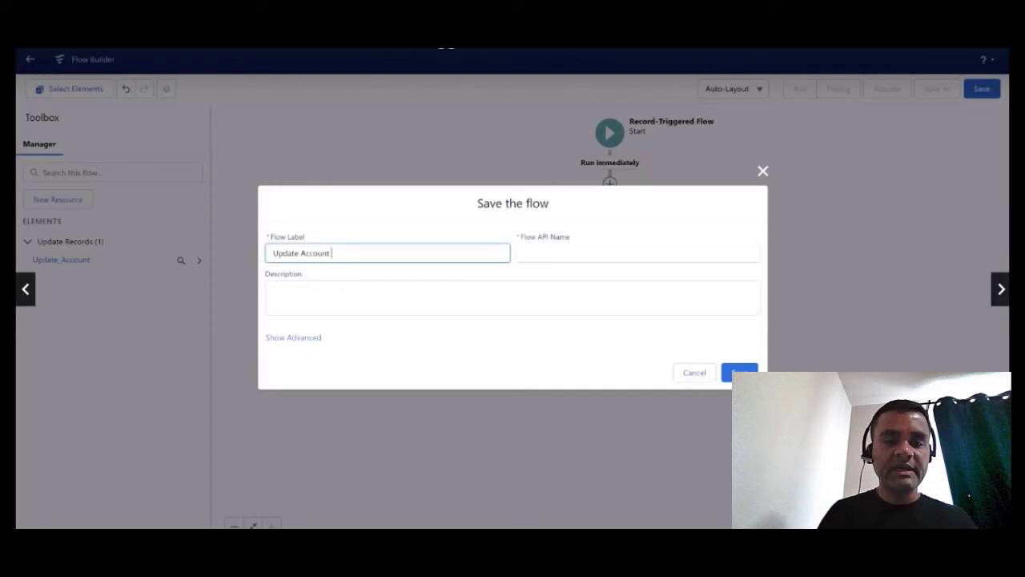
pyautogui.write('Upsell')
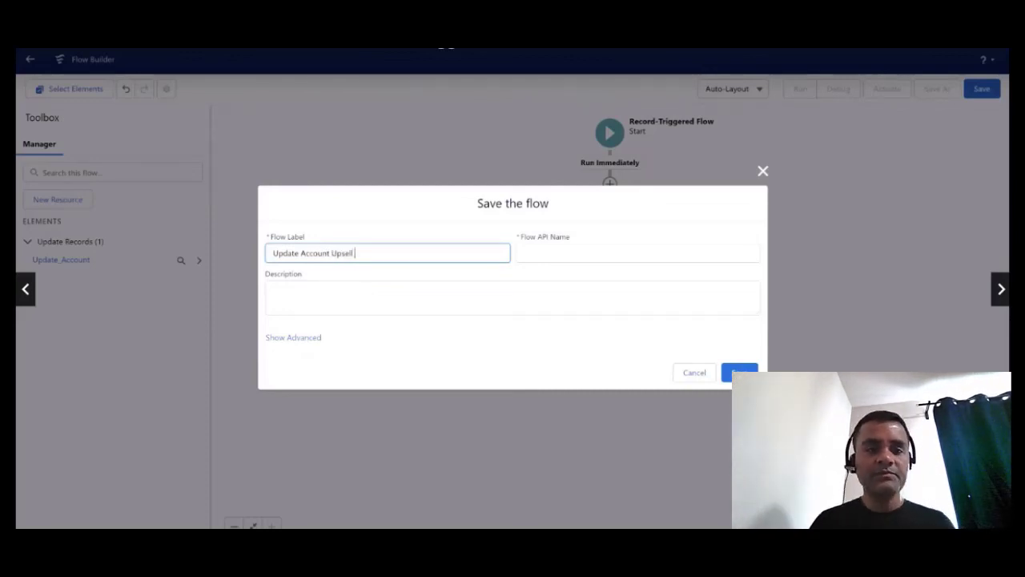
pyautogui.write('No')
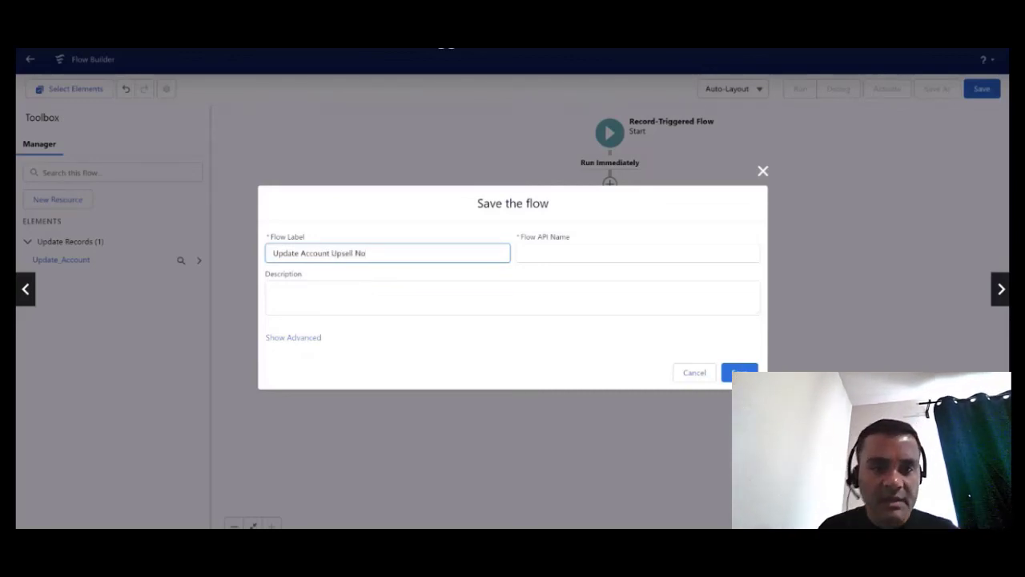
pyautogui.write('HoT RT')
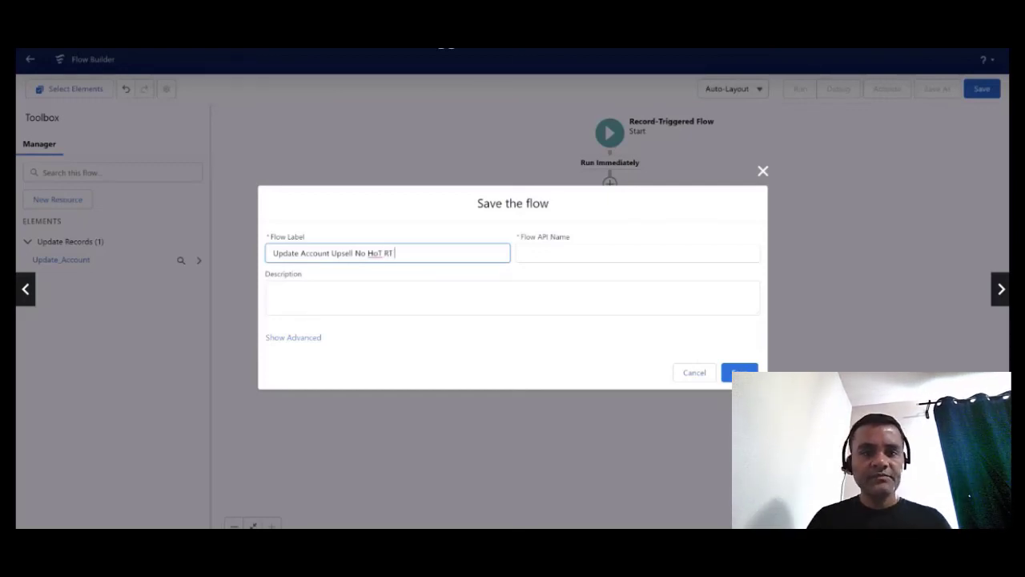
pyautogui.write('After Save Flow')
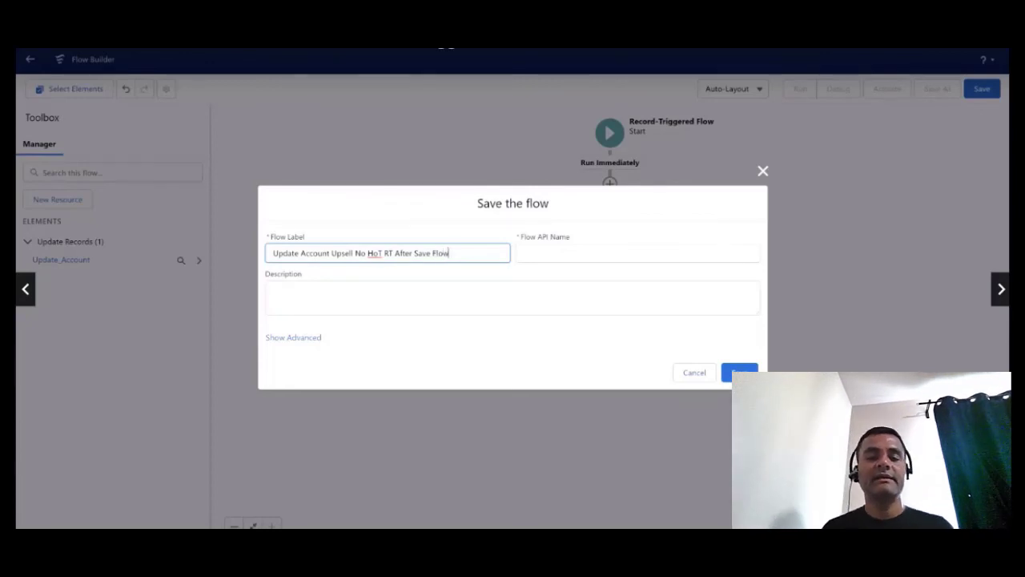
pyautogui.click(738, 372)
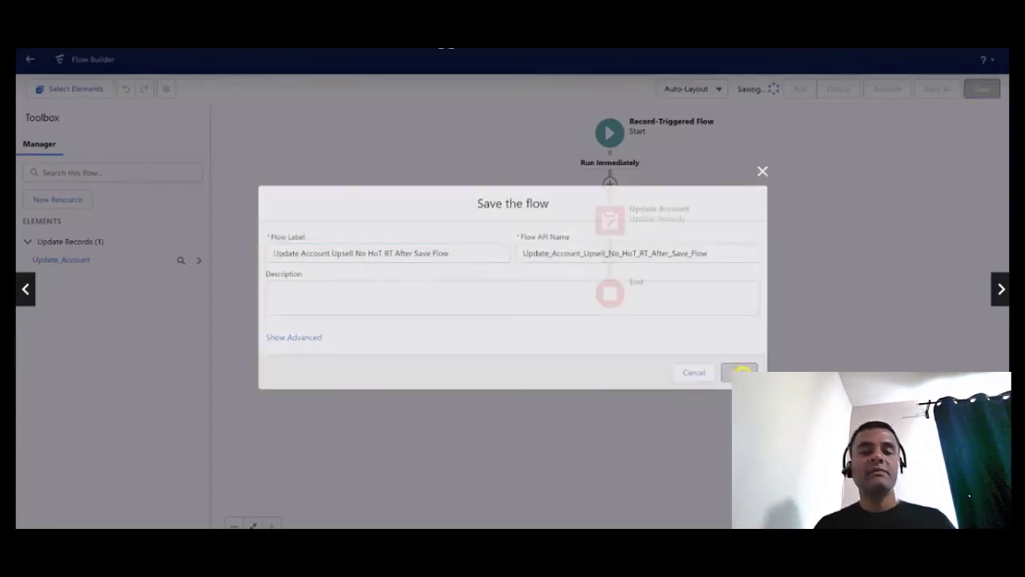
pyautogui.click(738, 371)
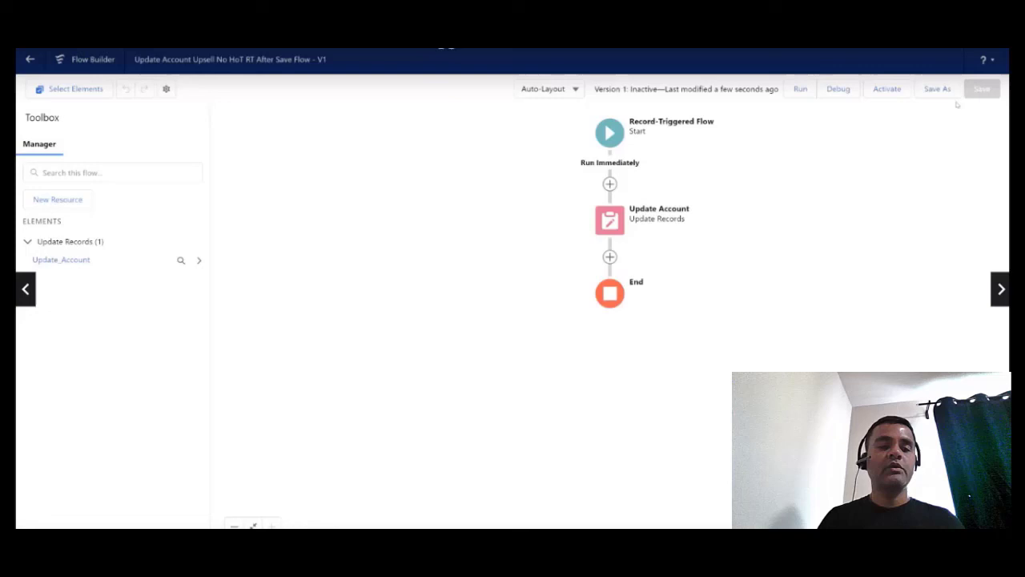
pyautogui.click(887, 88)
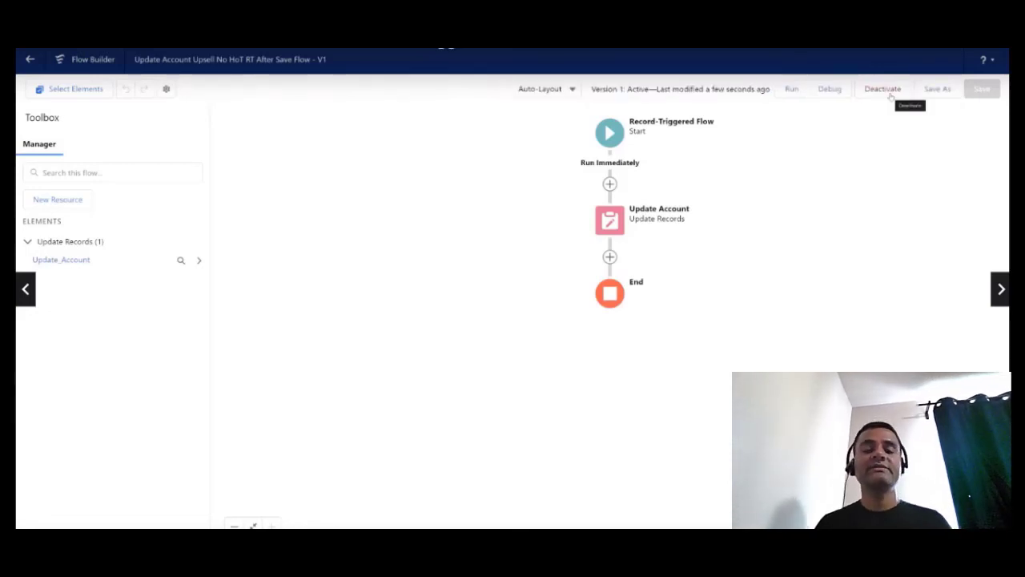
pyautogui.moveTo(873, 133)
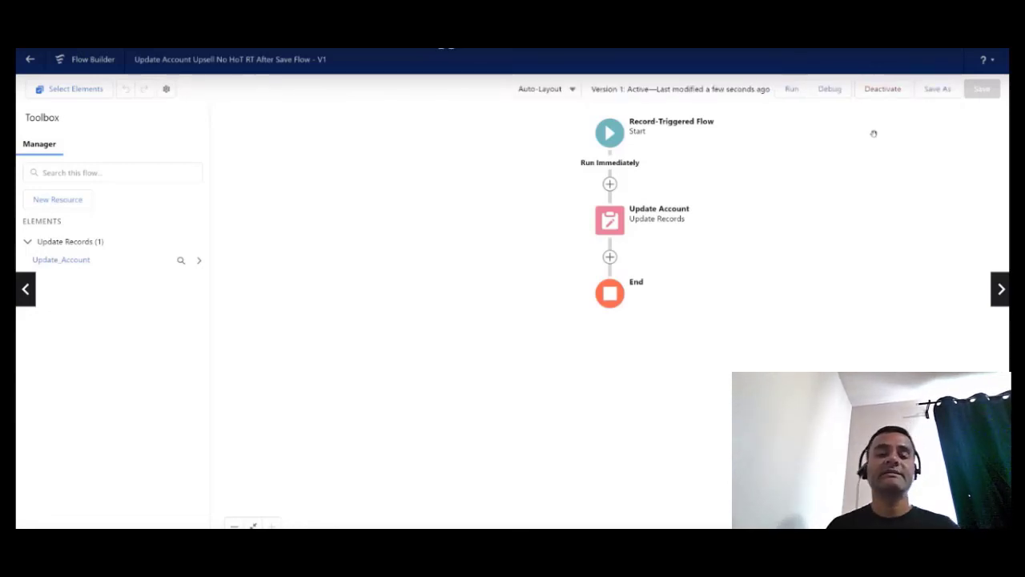